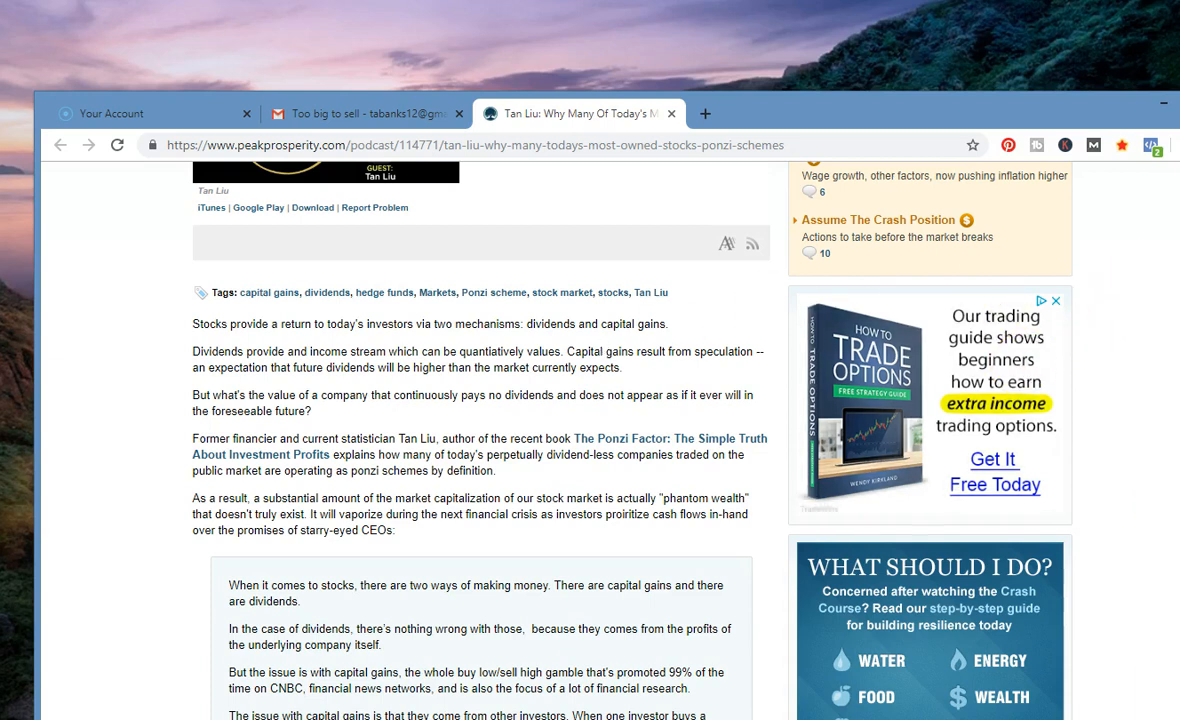
# - Scroll around the article's opening to settle on its title, byline and Tan Liu video
pyautogui.scroll(-3)
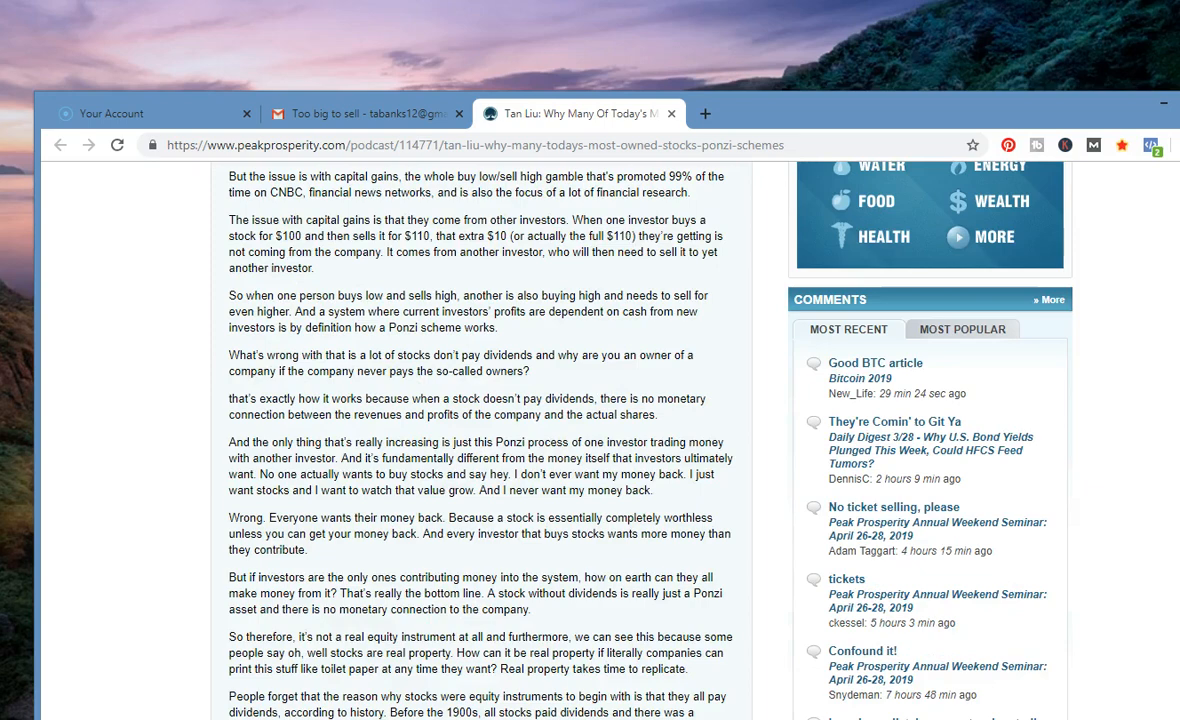
pyautogui.scroll(3)
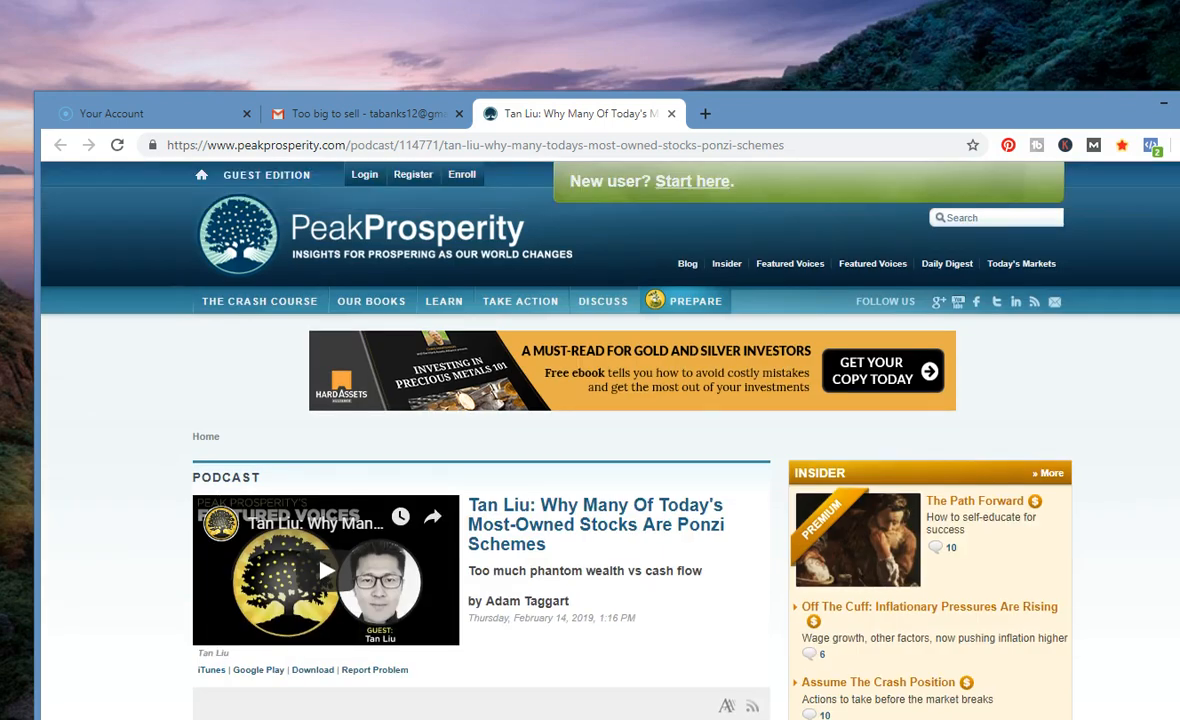
pyautogui.scroll(-3)
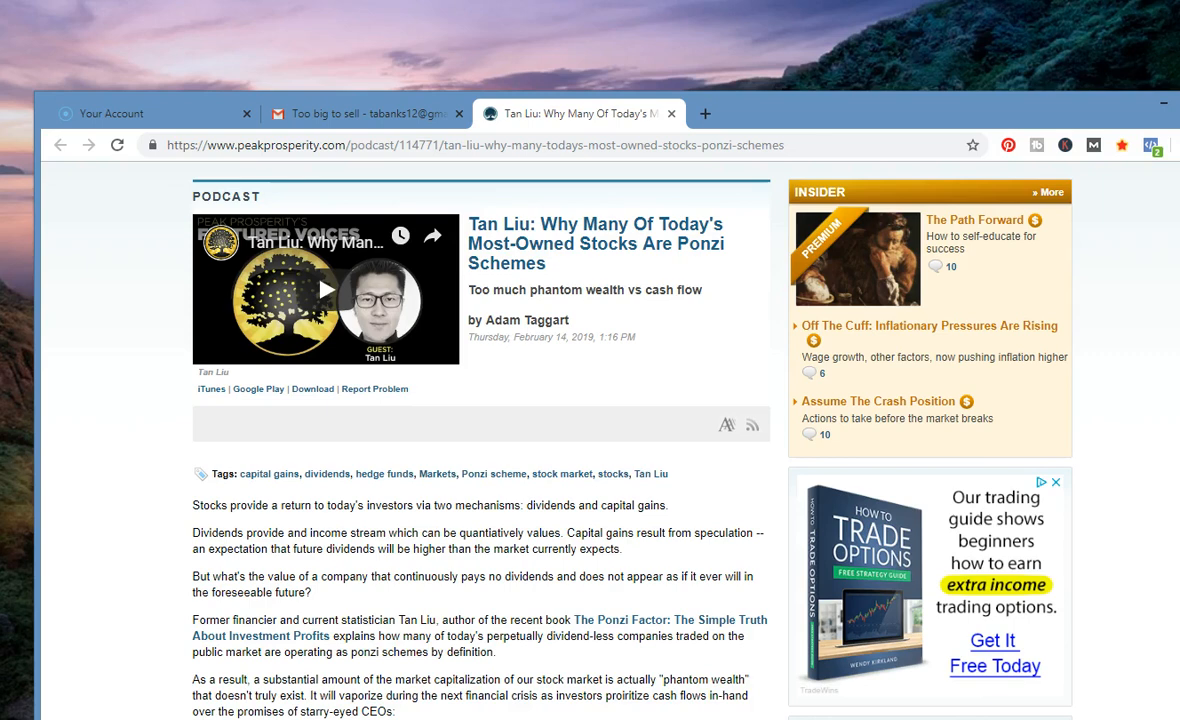
pyautogui.scroll(-3)
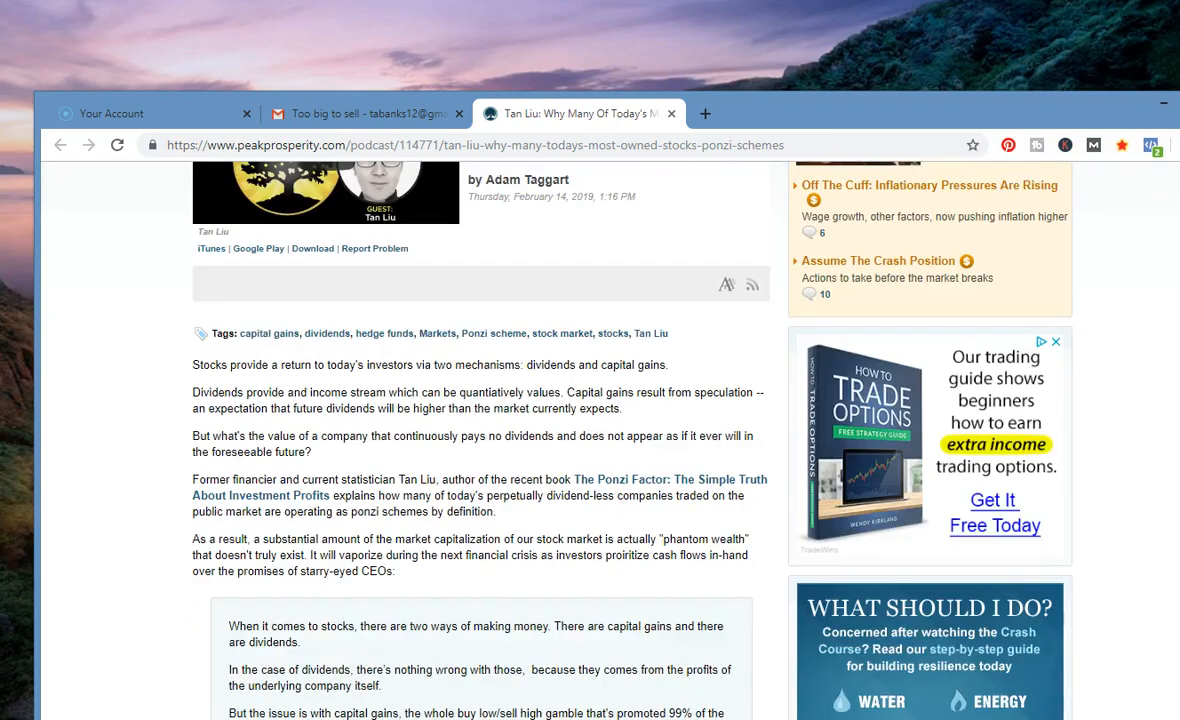
pyautogui.scroll(3)
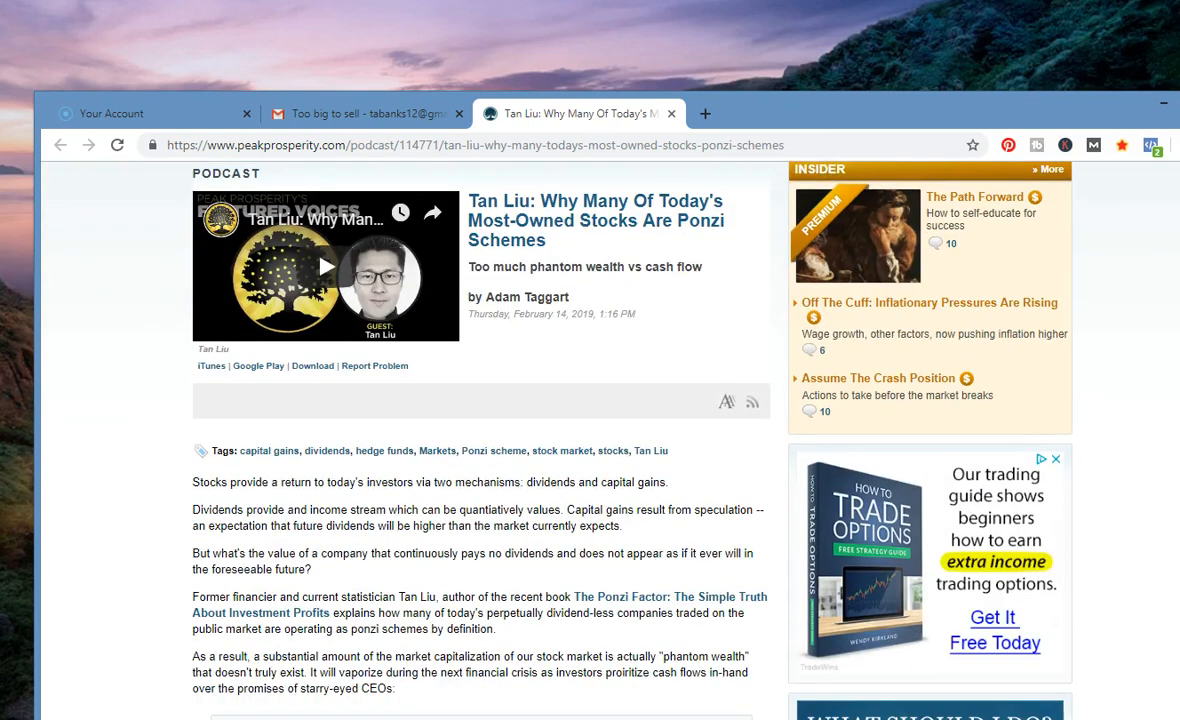
pyautogui.scroll(-3)
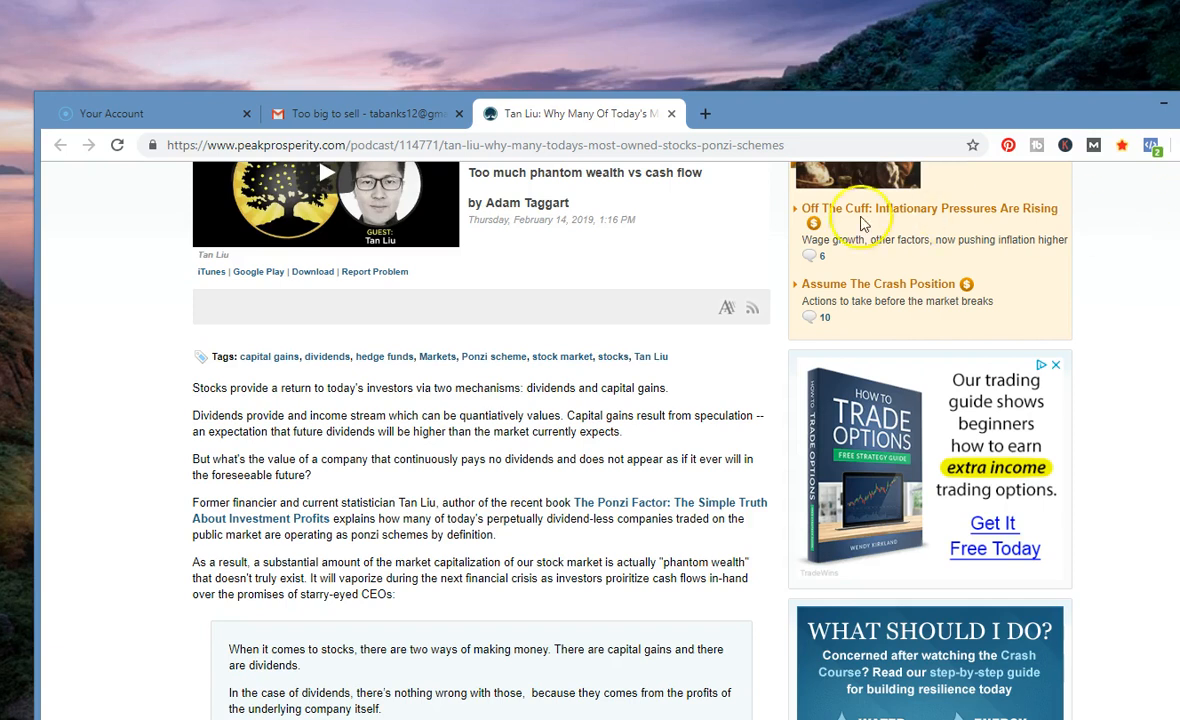
pyautogui.moveTo(658, 296)
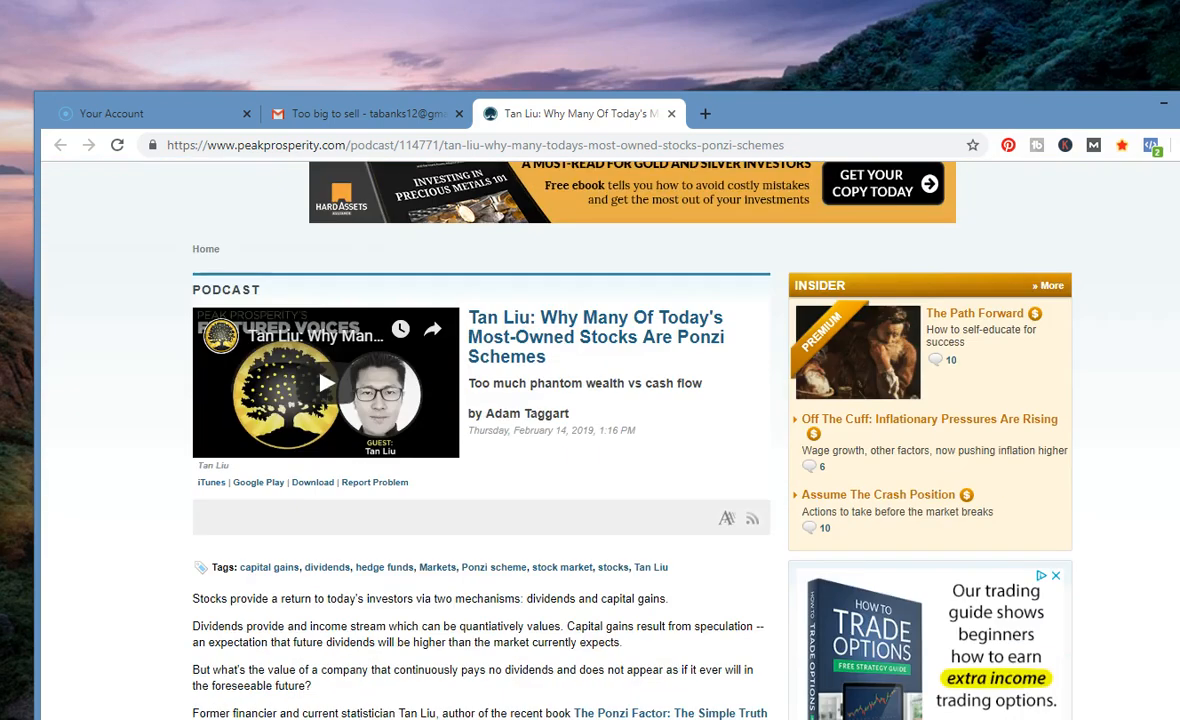
# - Scroll past the intro paragraphs to the quoted transcript passage on capital gains and dividends
pyautogui.scroll(-3)
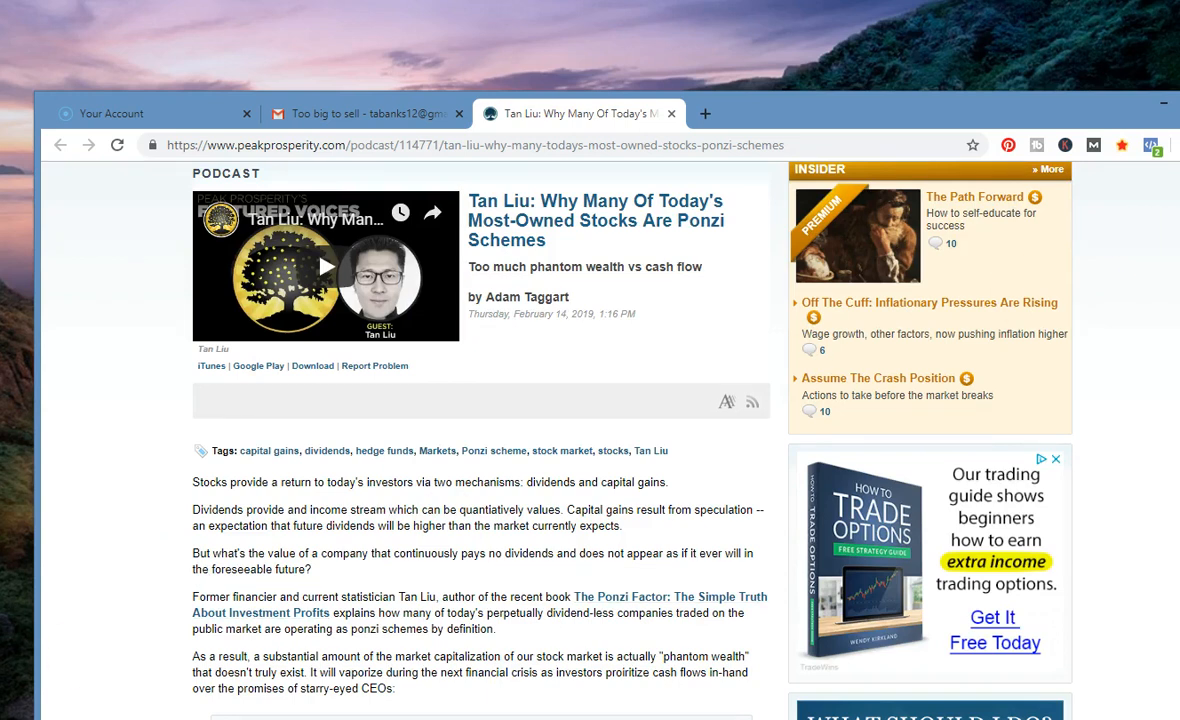
pyautogui.moveTo(578, 388)
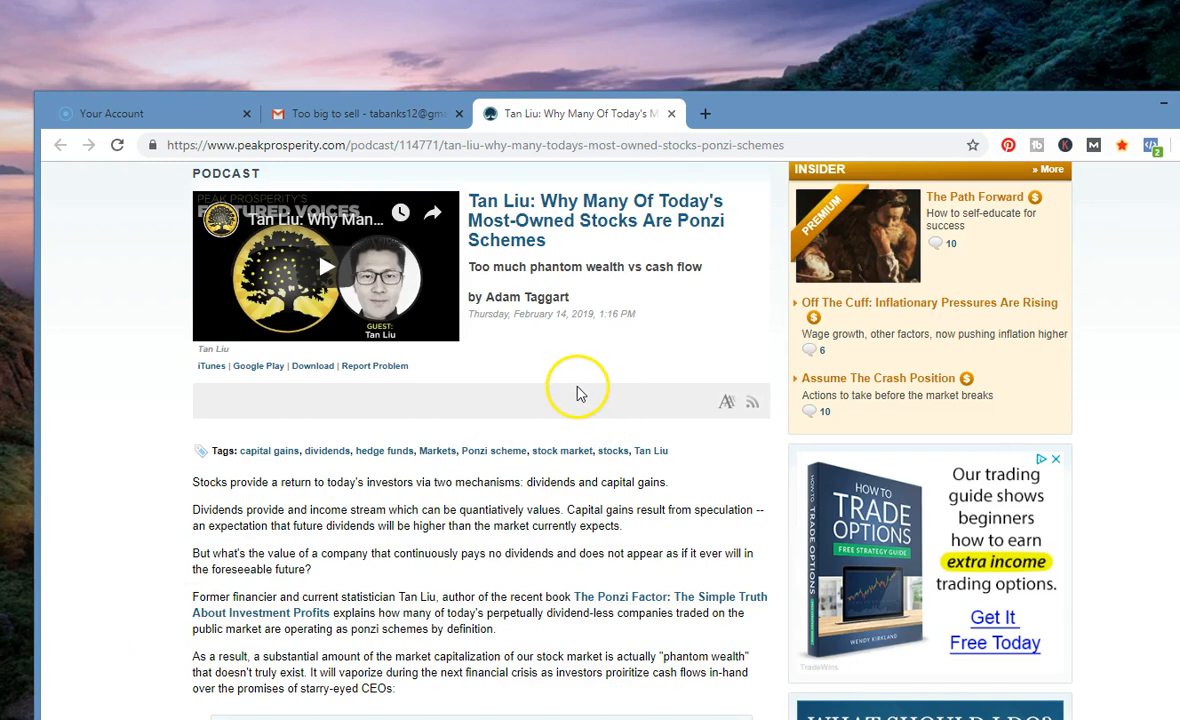
pyautogui.moveTo(544, 404)
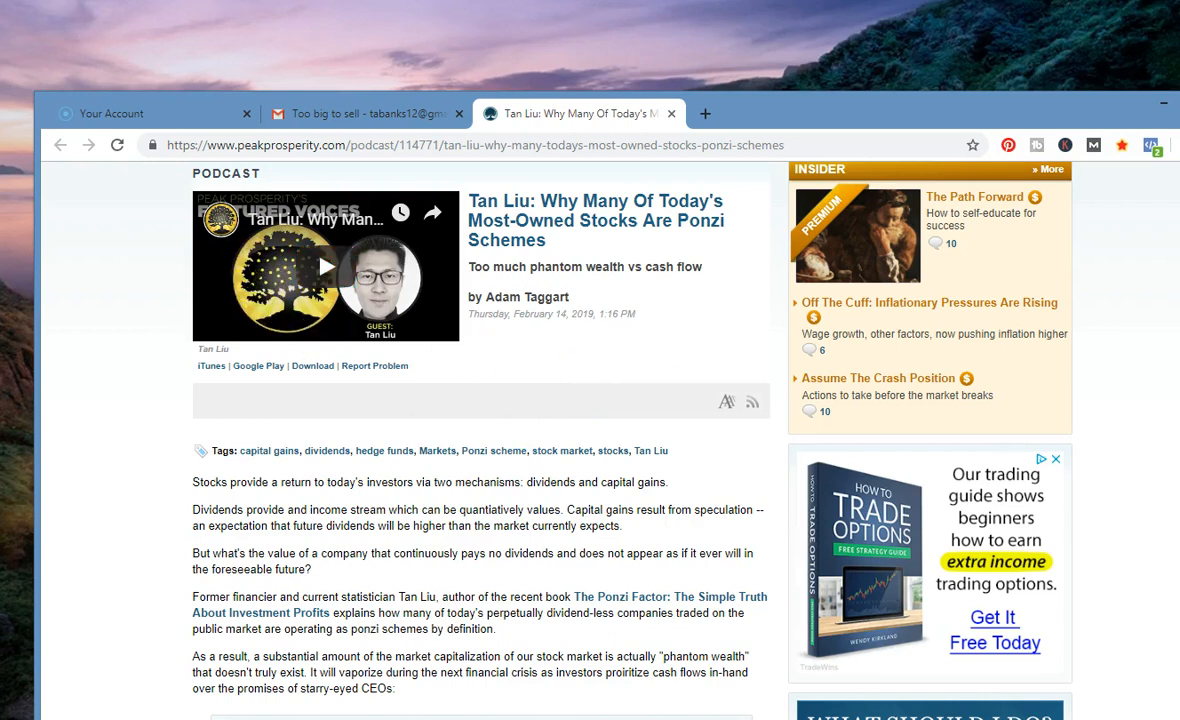
pyautogui.scroll(-3)
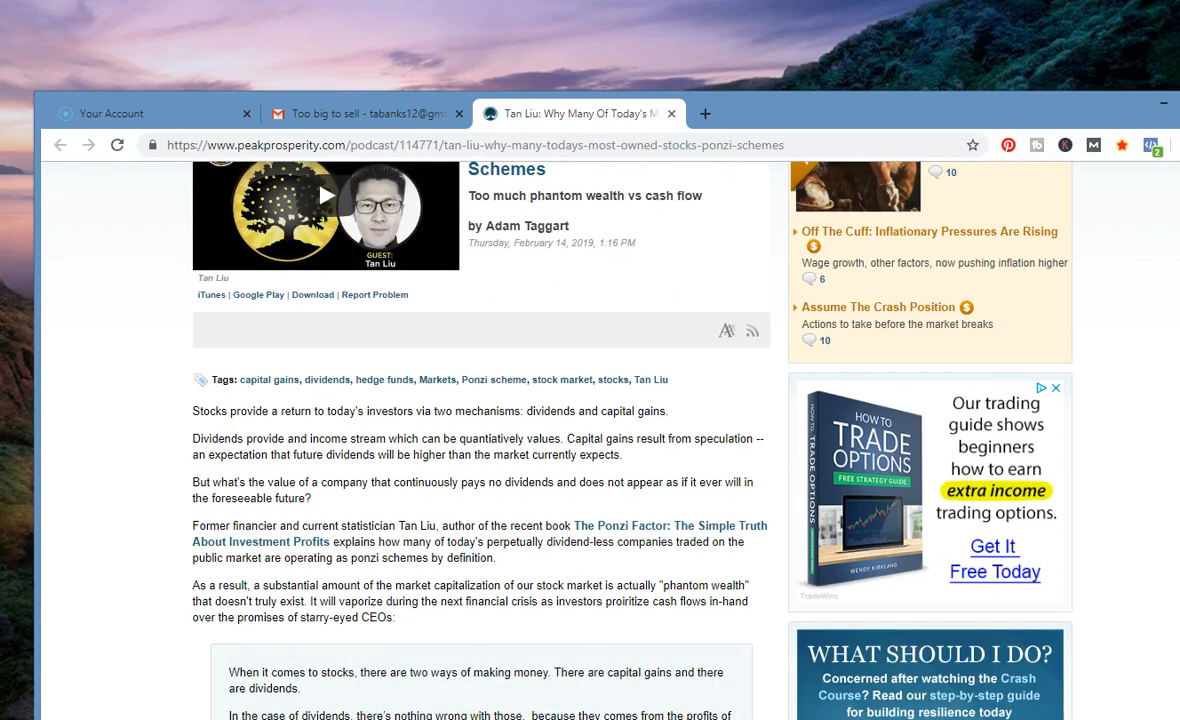
pyautogui.scroll(-3)
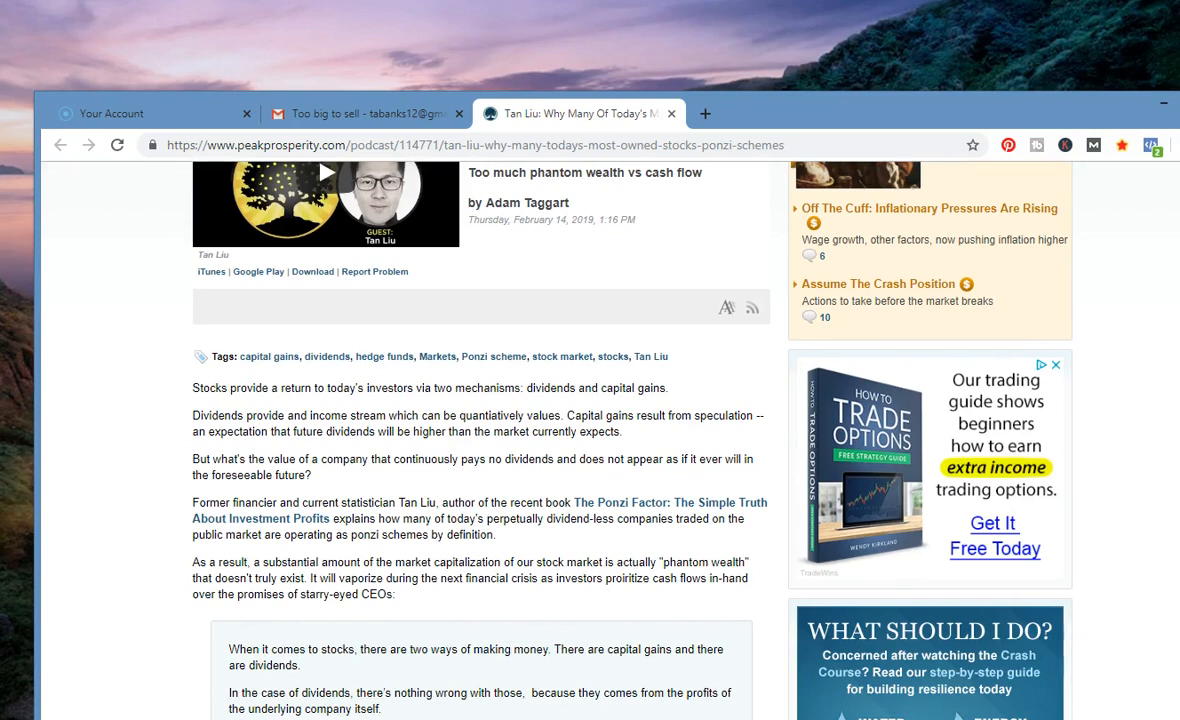
pyautogui.scroll(-3)
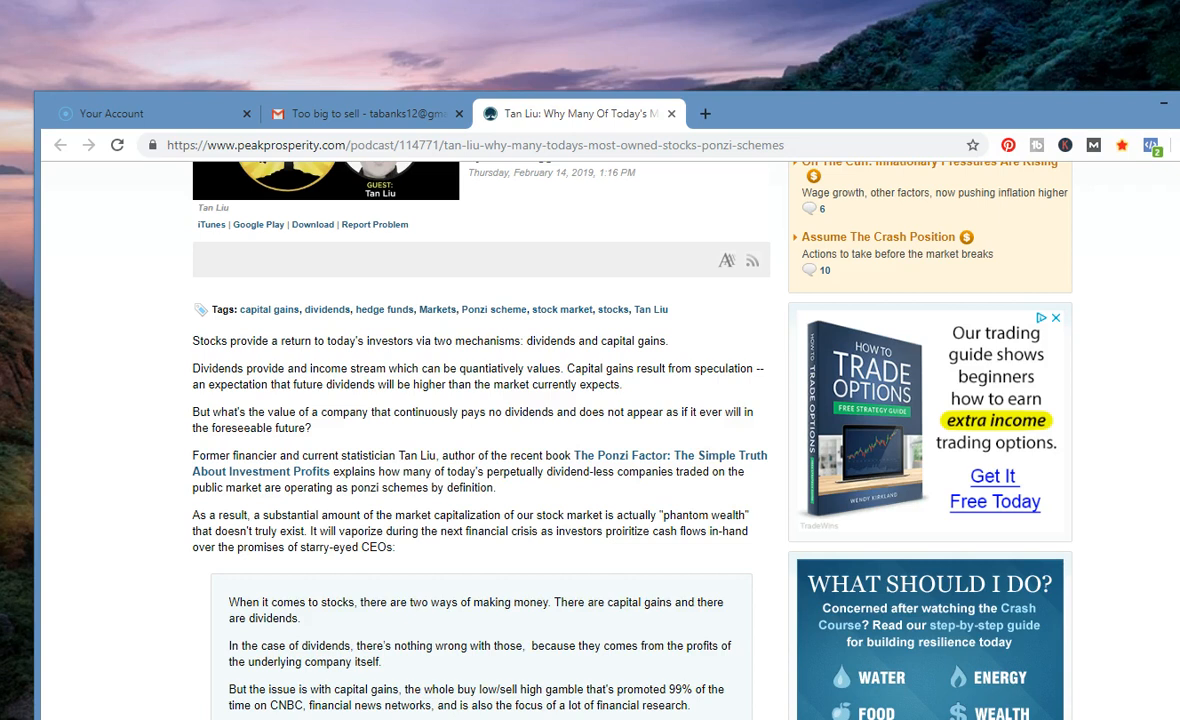
pyautogui.scroll(-3)
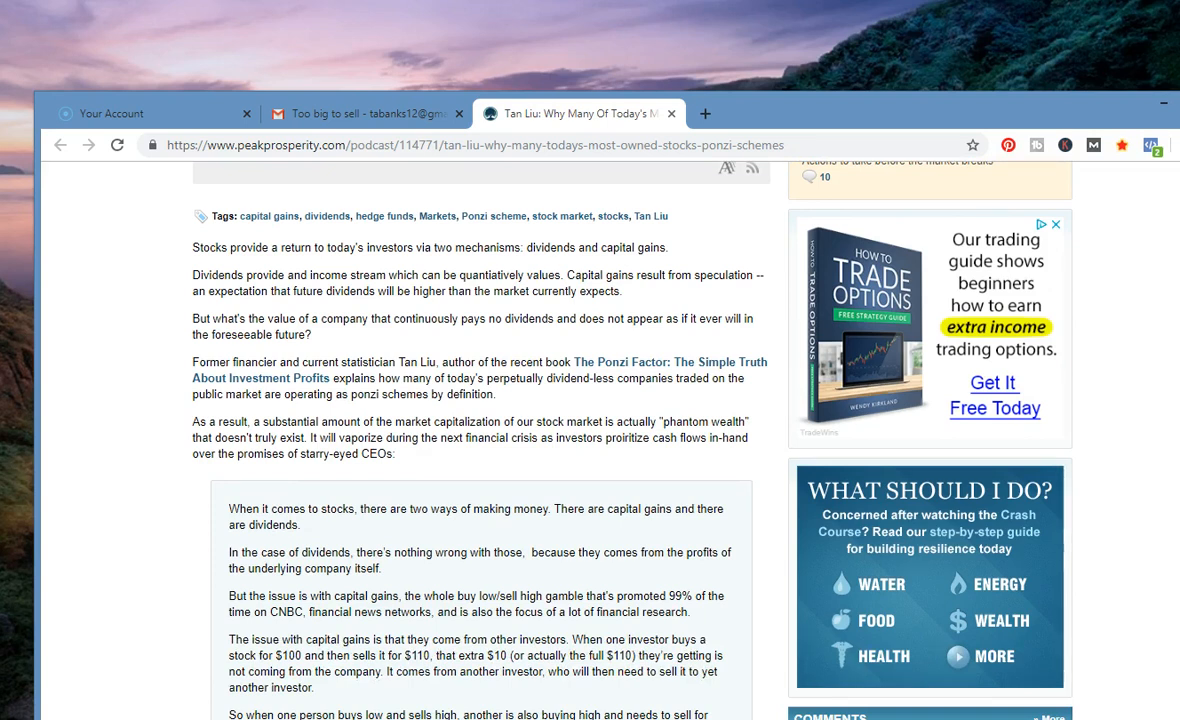
# - Scroll further into the quoted transcript to the part on companies that never pay dividends
pyautogui.scroll(-3)
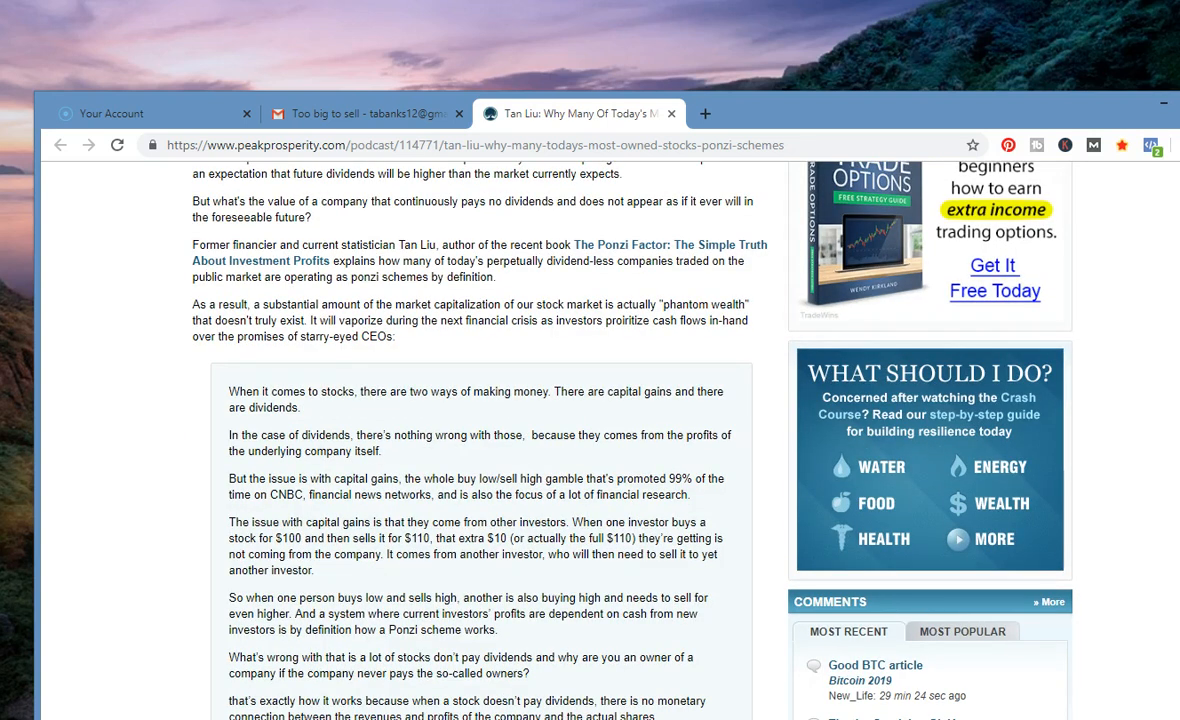
pyautogui.scroll(-3)
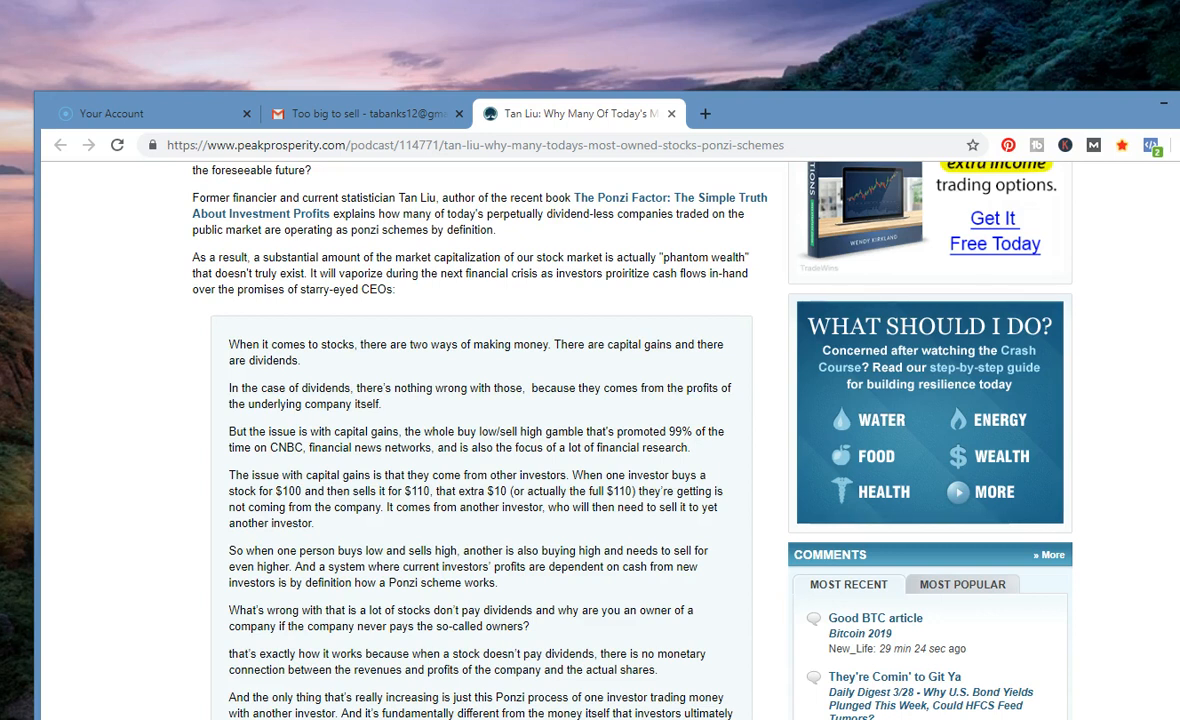
pyautogui.moveTo(1046, 300)
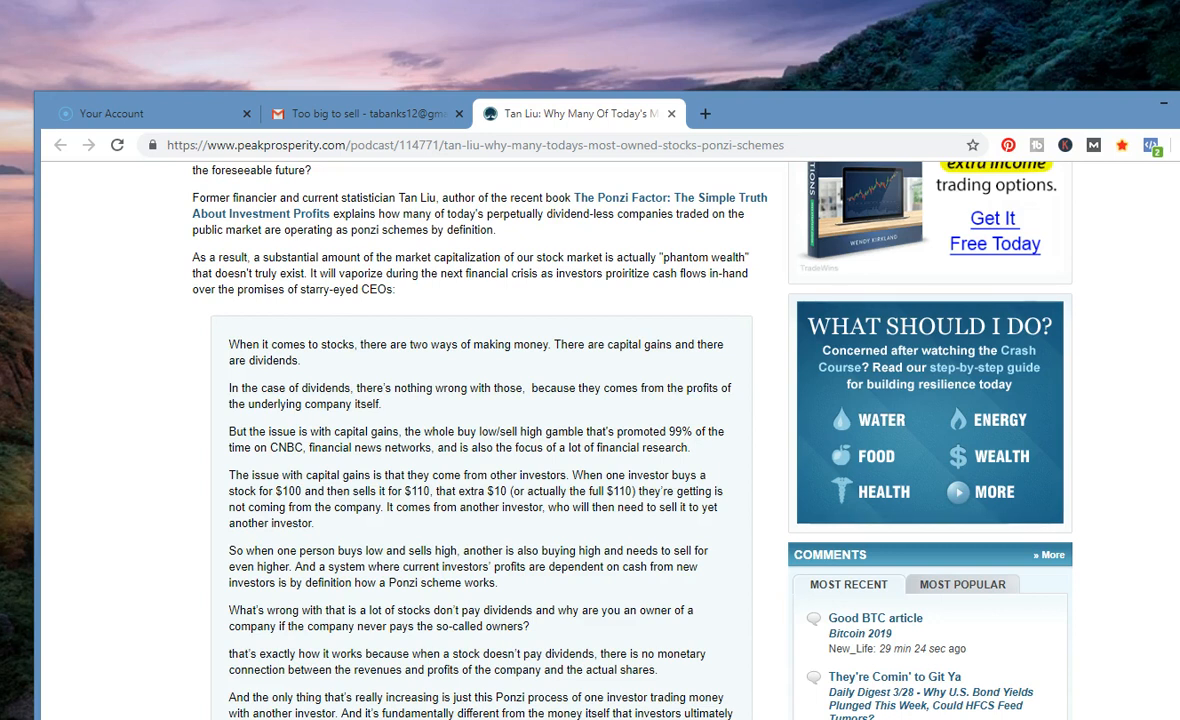
pyautogui.scroll(-3)
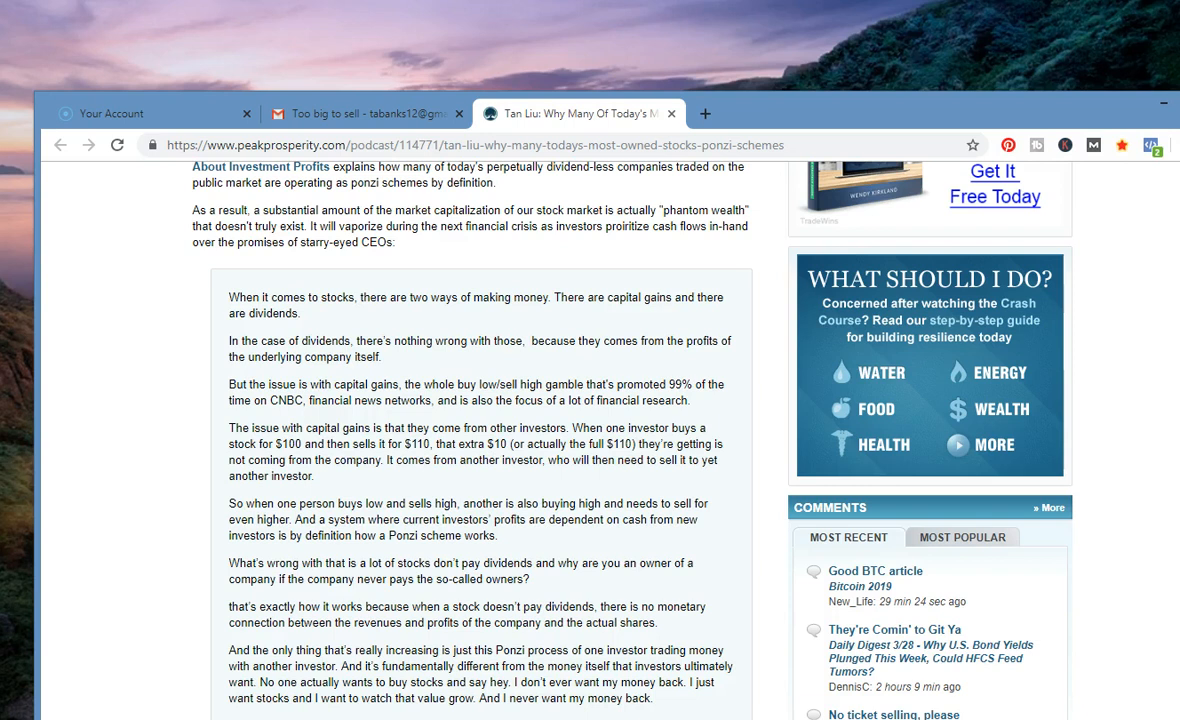
pyautogui.scroll(-3)
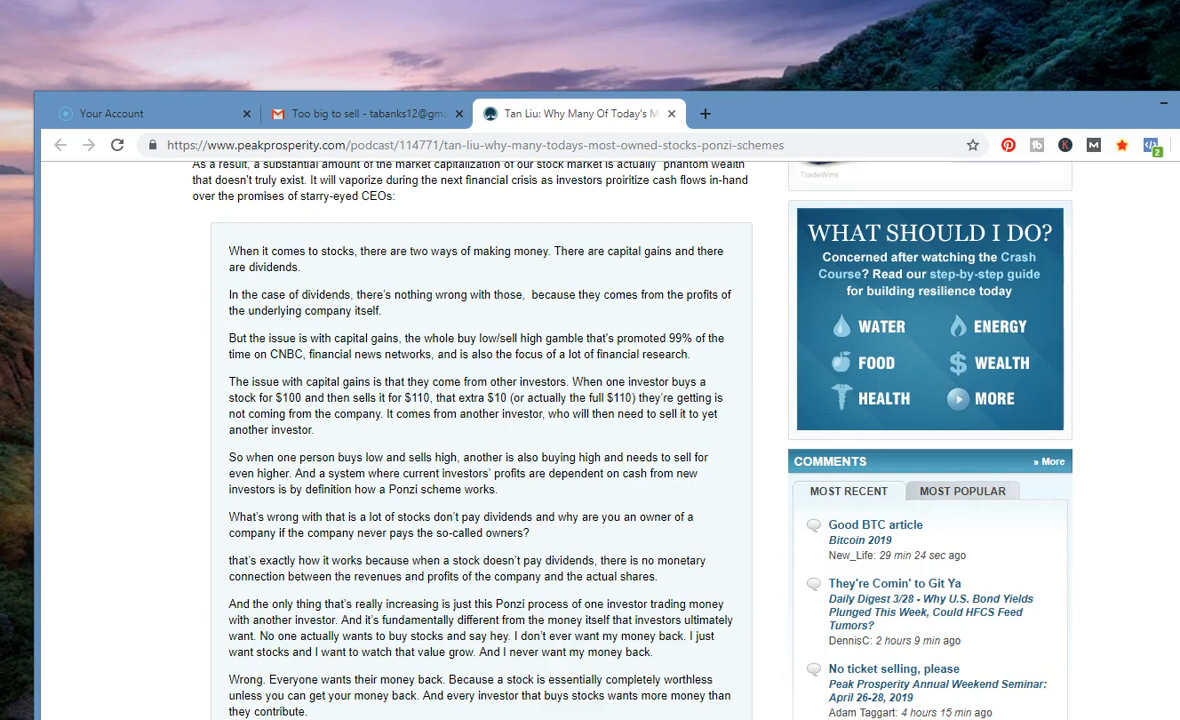
pyautogui.scroll(-3)
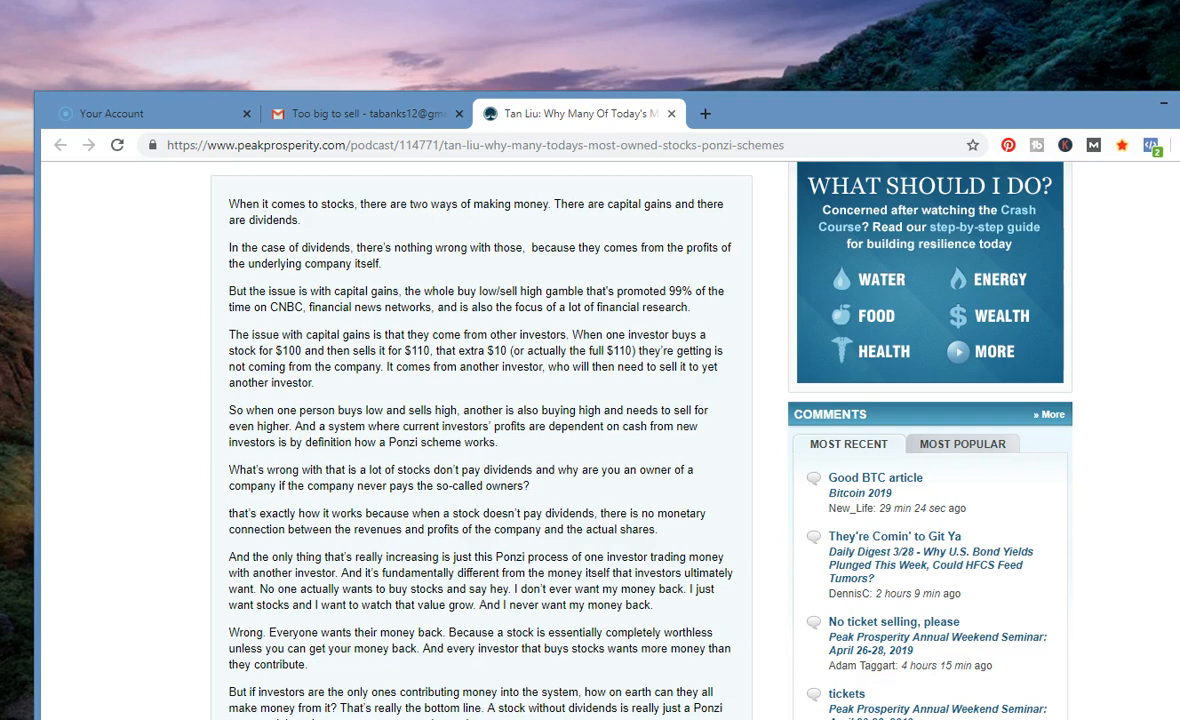
pyautogui.scroll(-3)
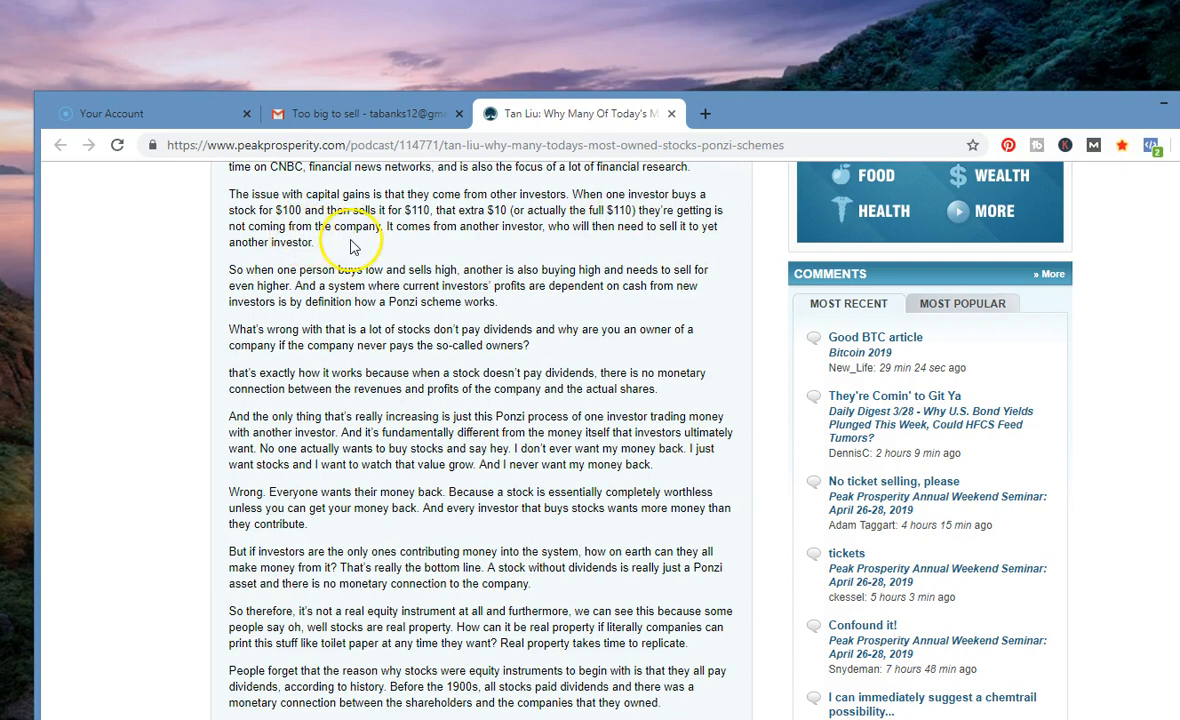
pyautogui.moveTo(592, 244)
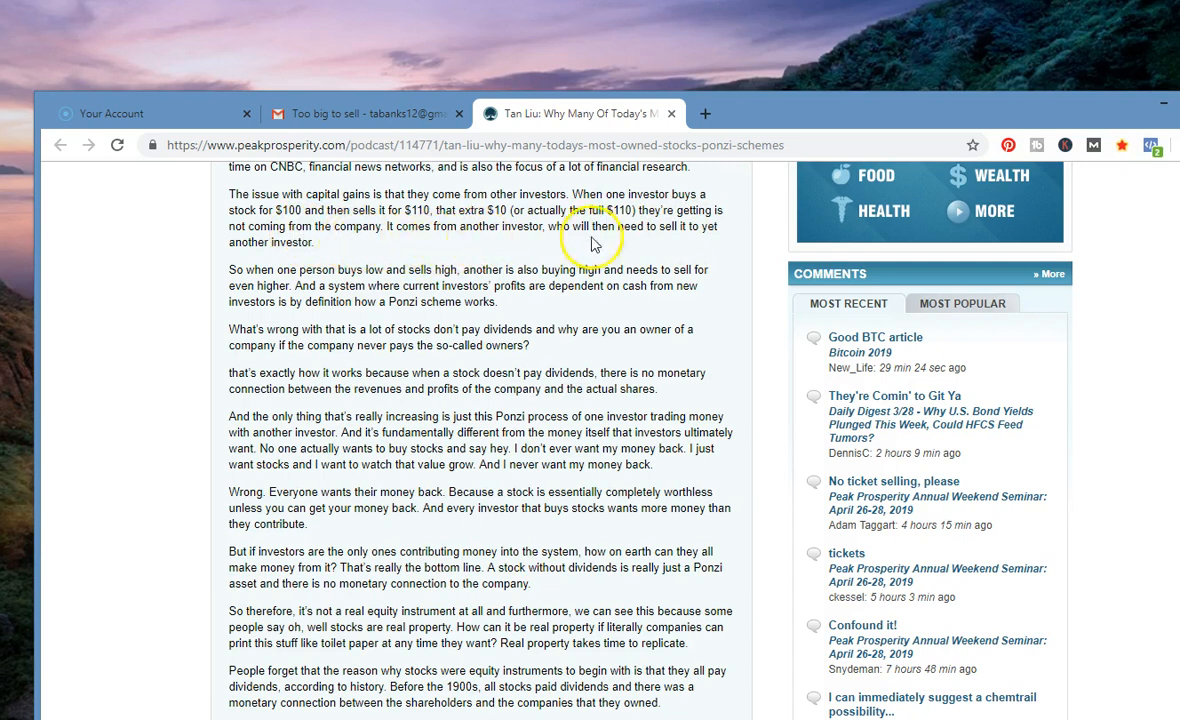
pyautogui.moveTo(644, 240)
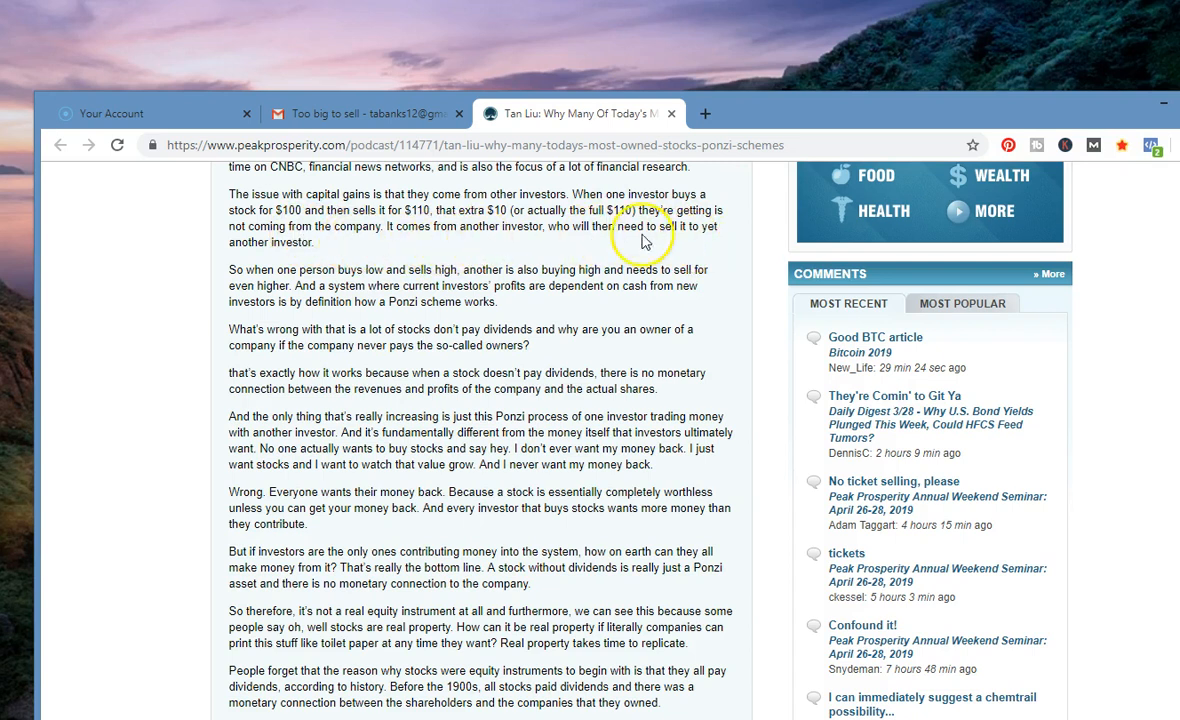
pyautogui.moveTo(284, 284)
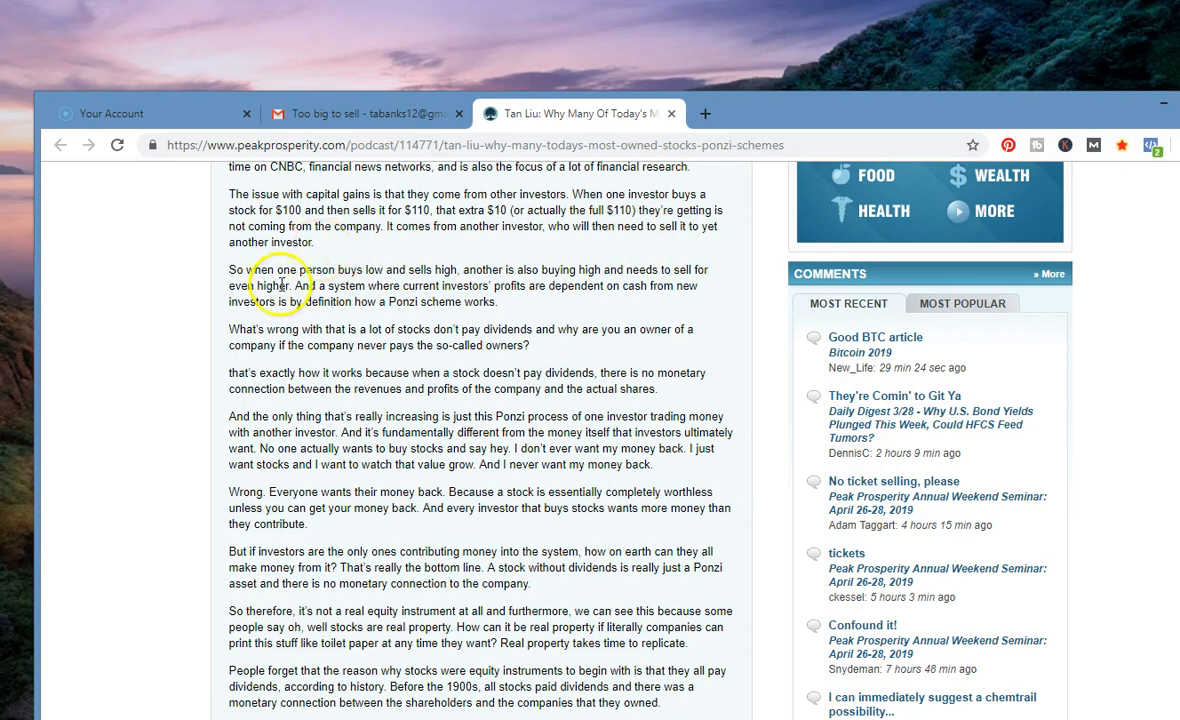
pyautogui.moveTo(430, 280)
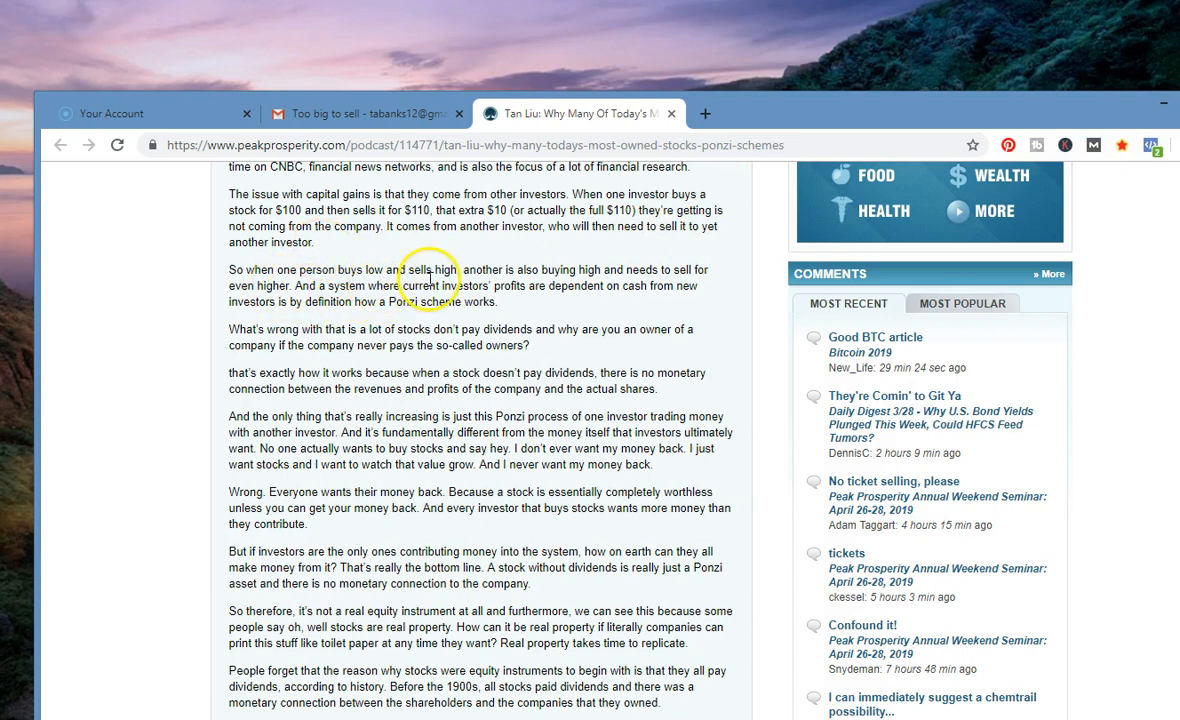
pyautogui.moveTo(600, 300)
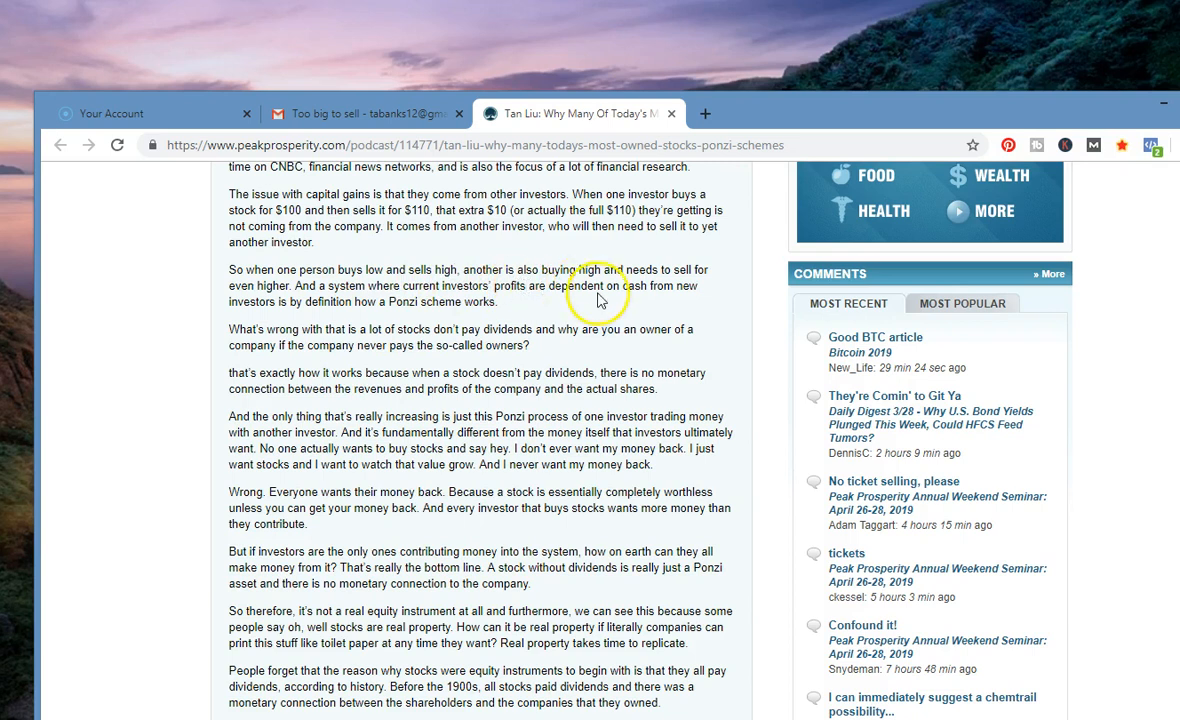
pyautogui.moveTo(690, 288)
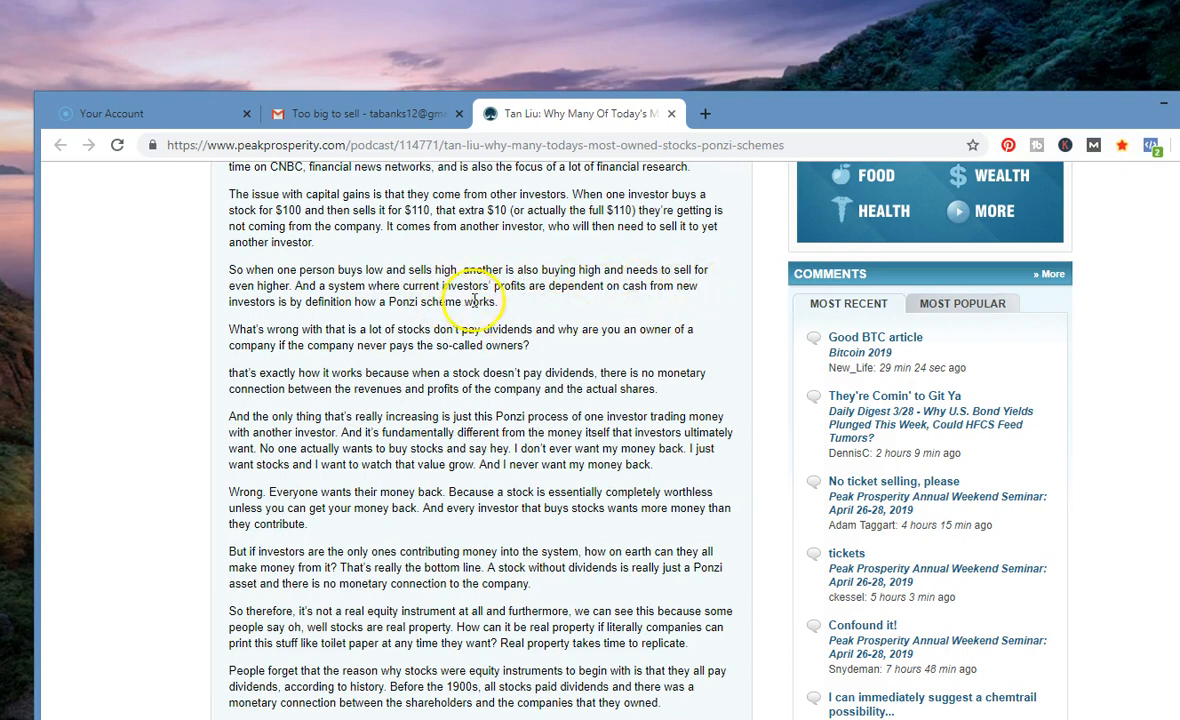
pyautogui.moveTo(650, 304)
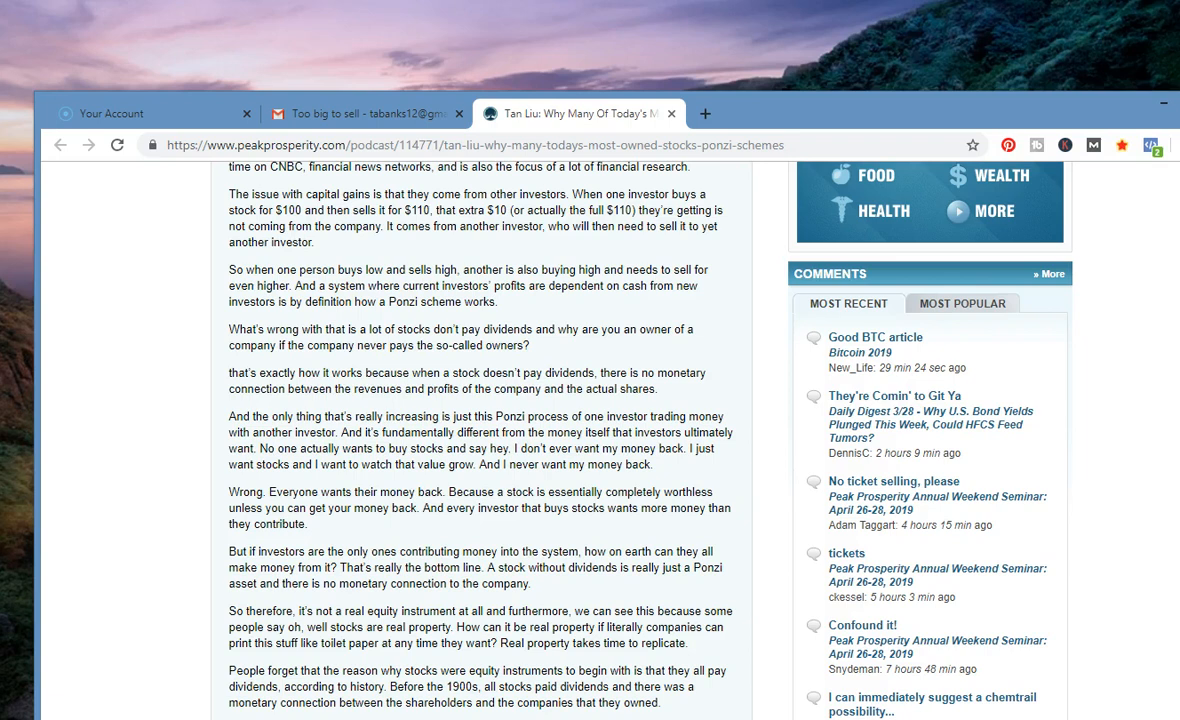
# - Scroll to the excerpt's conclusion on dividend-less stocks and the play-button listening links
pyautogui.scroll(-3)
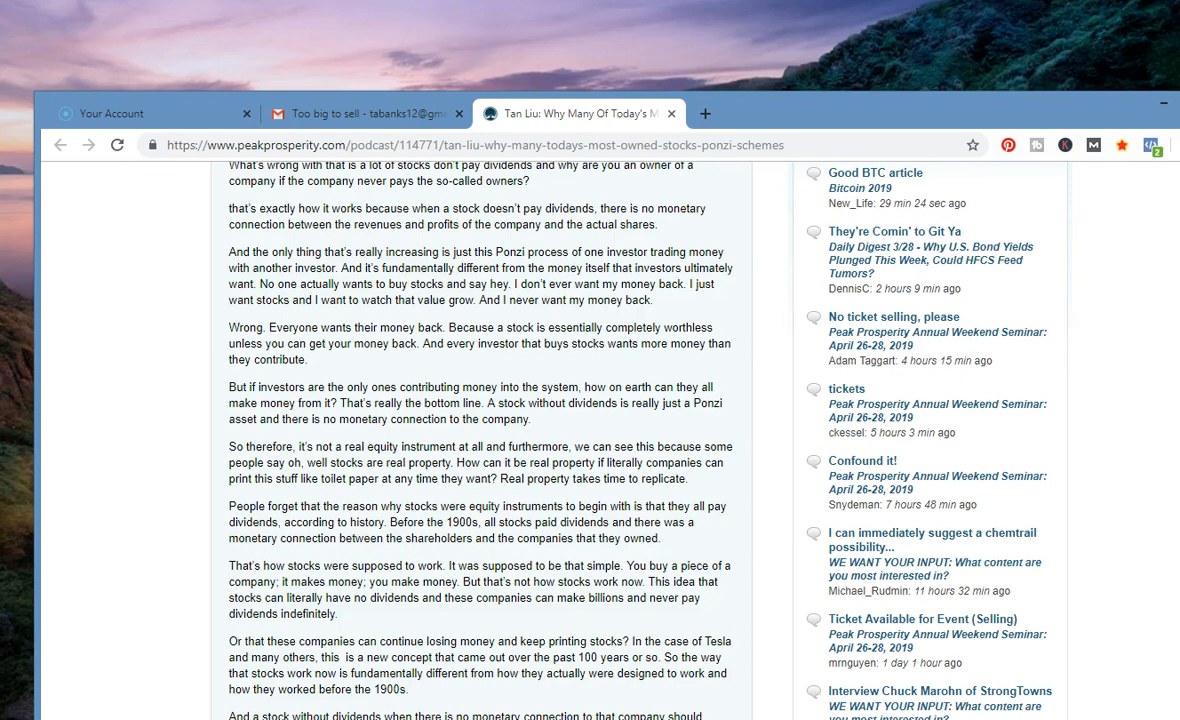
pyautogui.scroll(-3)
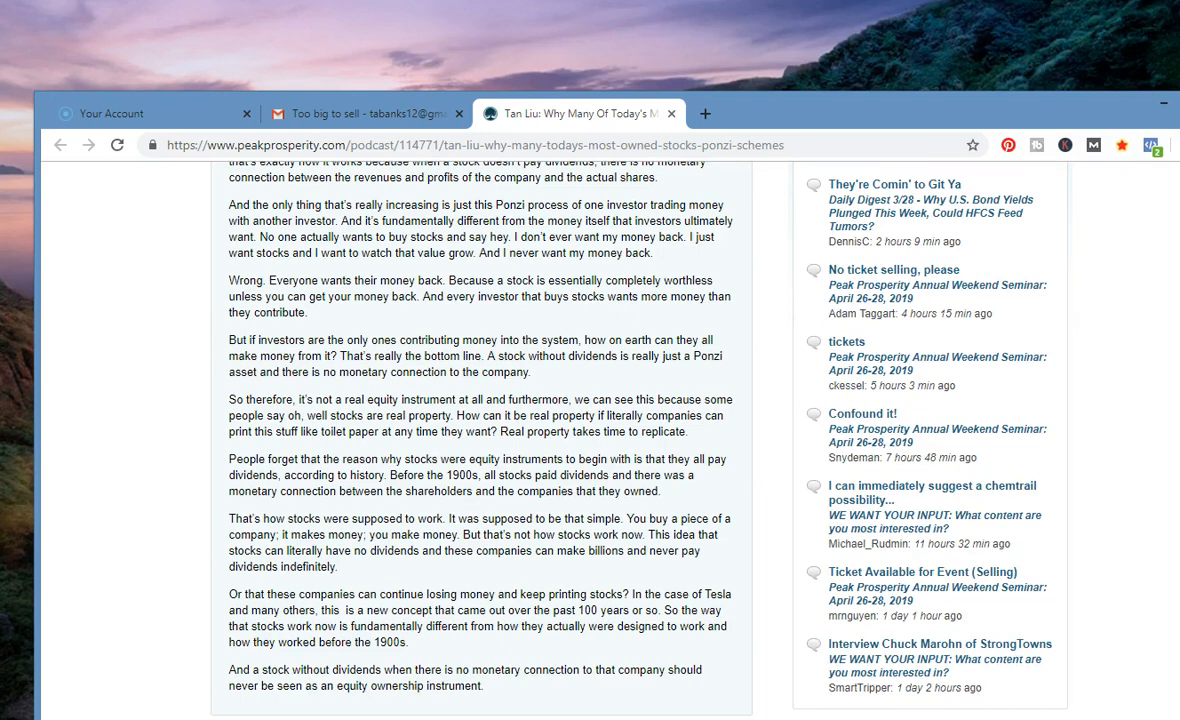
pyautogui.scroll(-3)
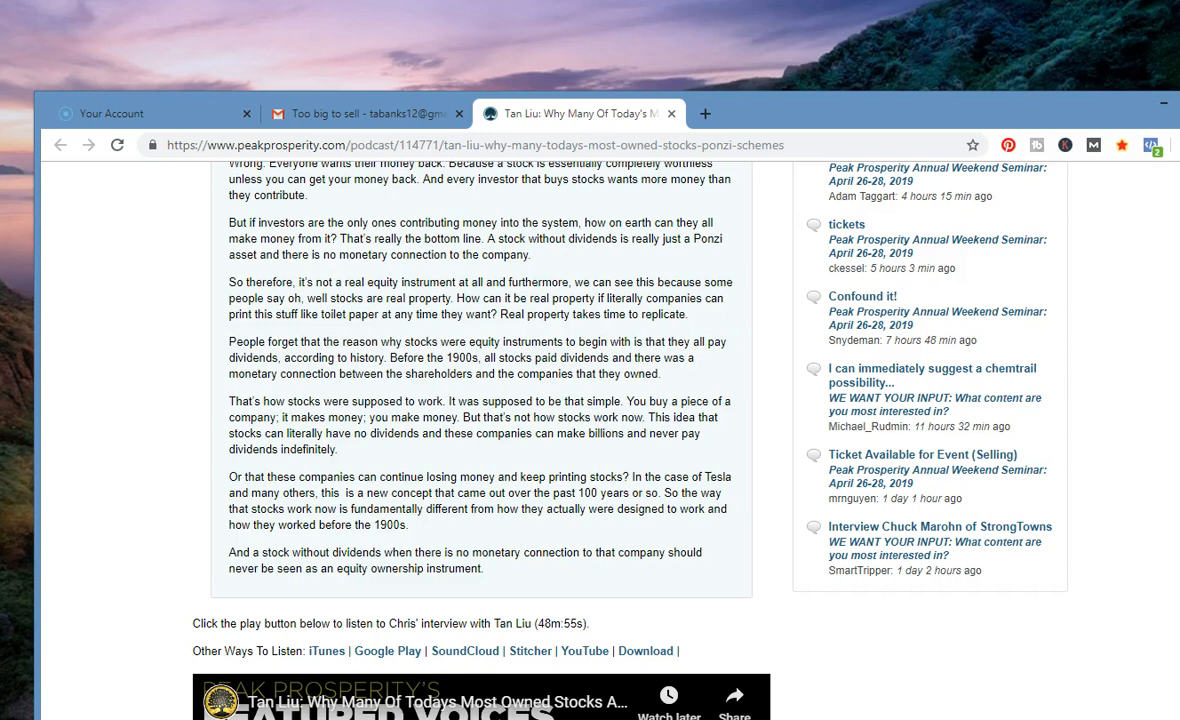
pyautogui.scroll(-3)
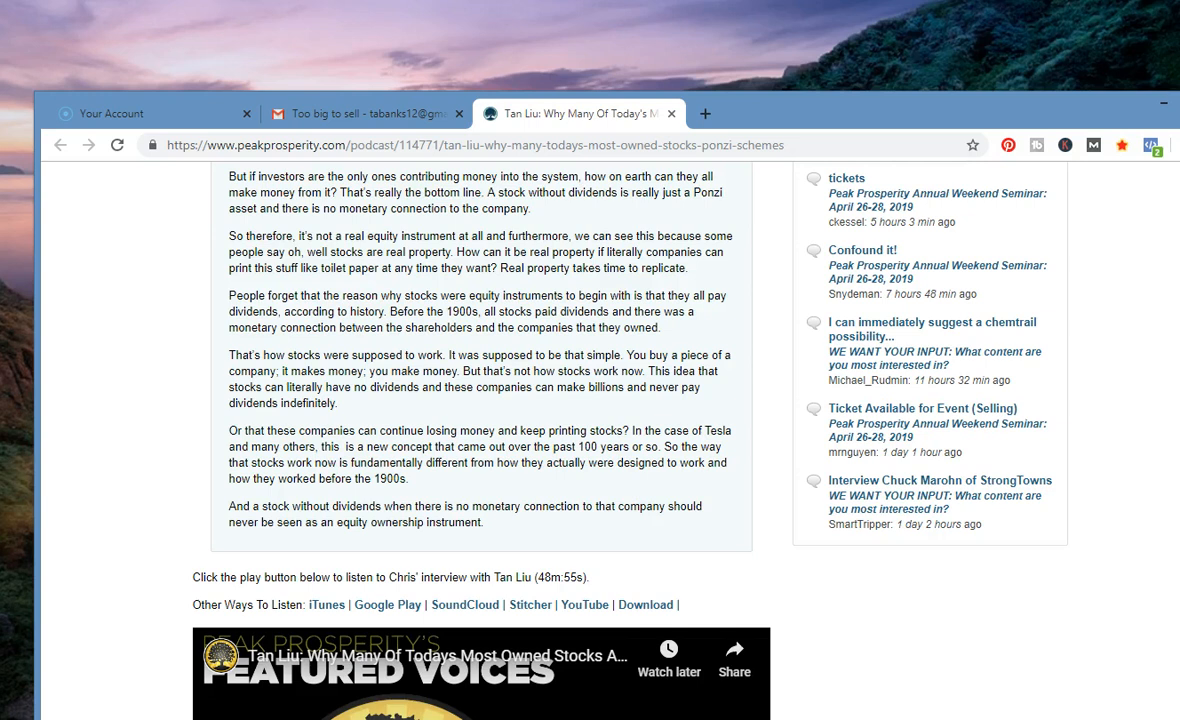
# - Scroll until the embedded YouTube interview and the TRANSCRIPT heading are fully visible
pyautogui.scroll(-3)
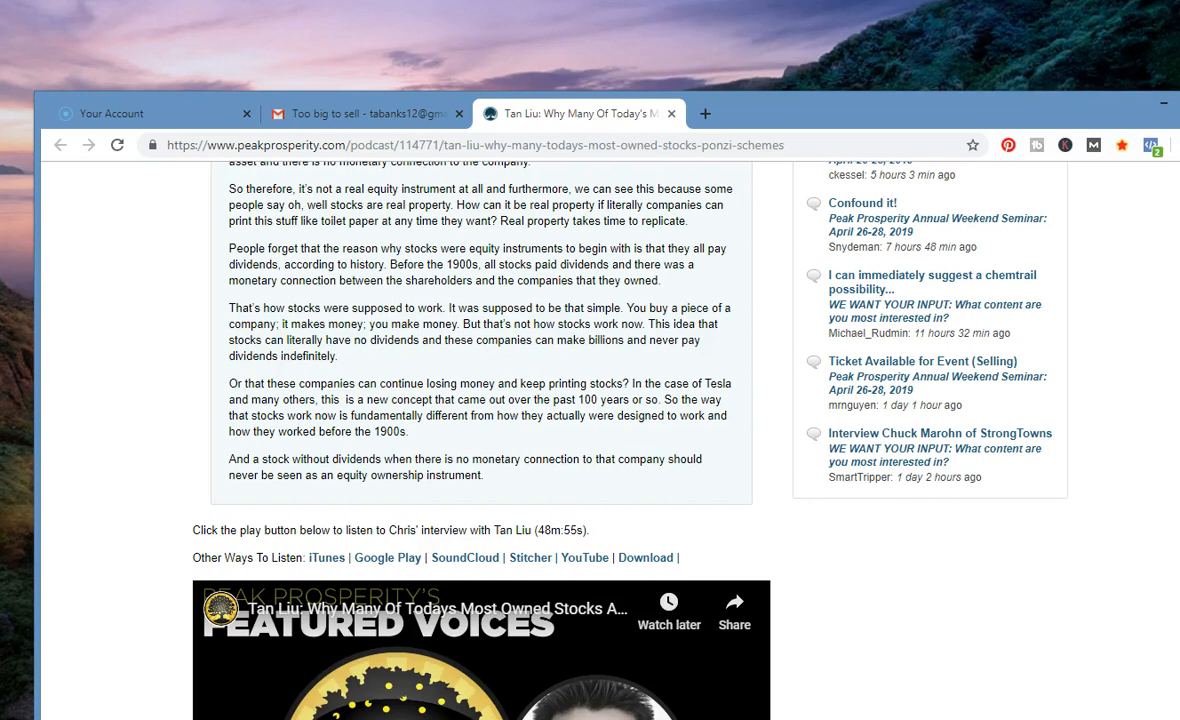
pyautogui.scroll(-3)
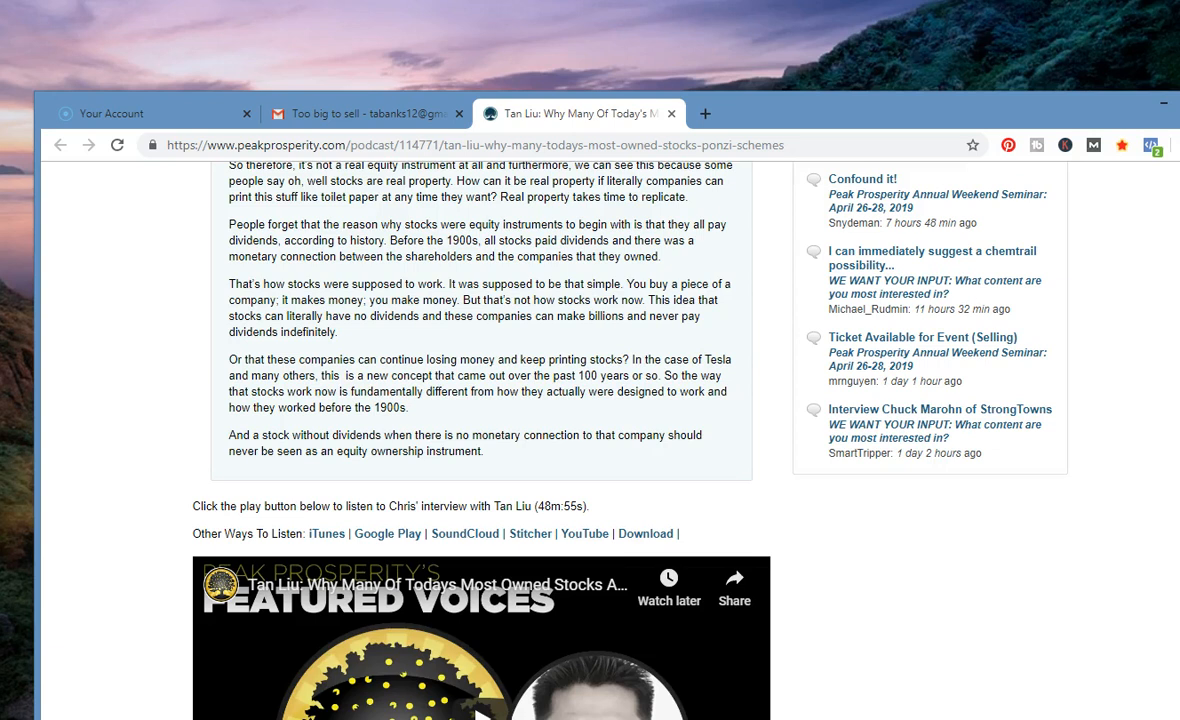
pyautogui.scroll(-3)
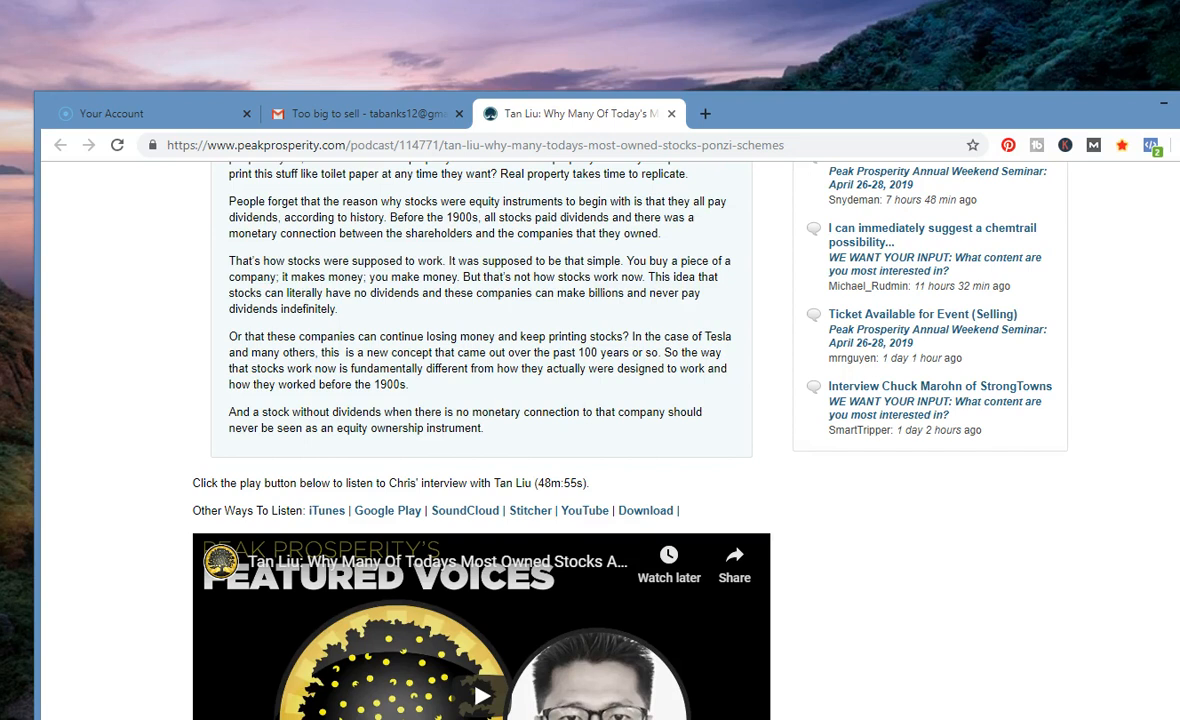
pyautogui.scroll(-3)
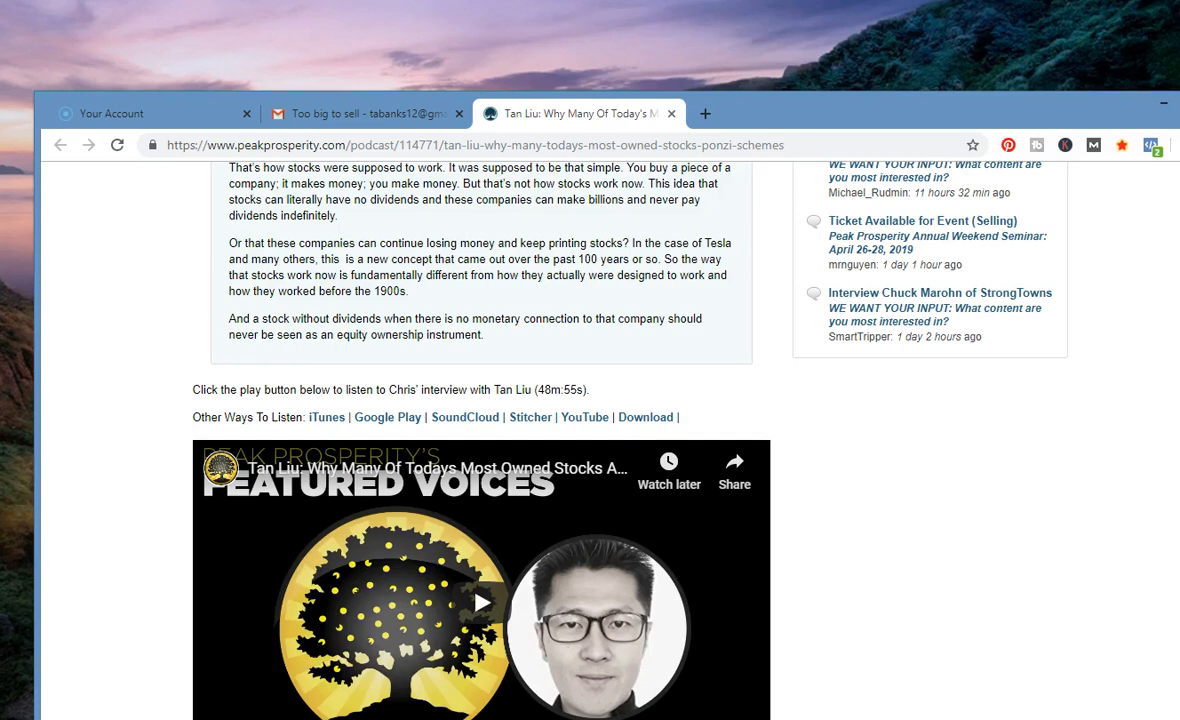
pyautogui.scroll(-3)
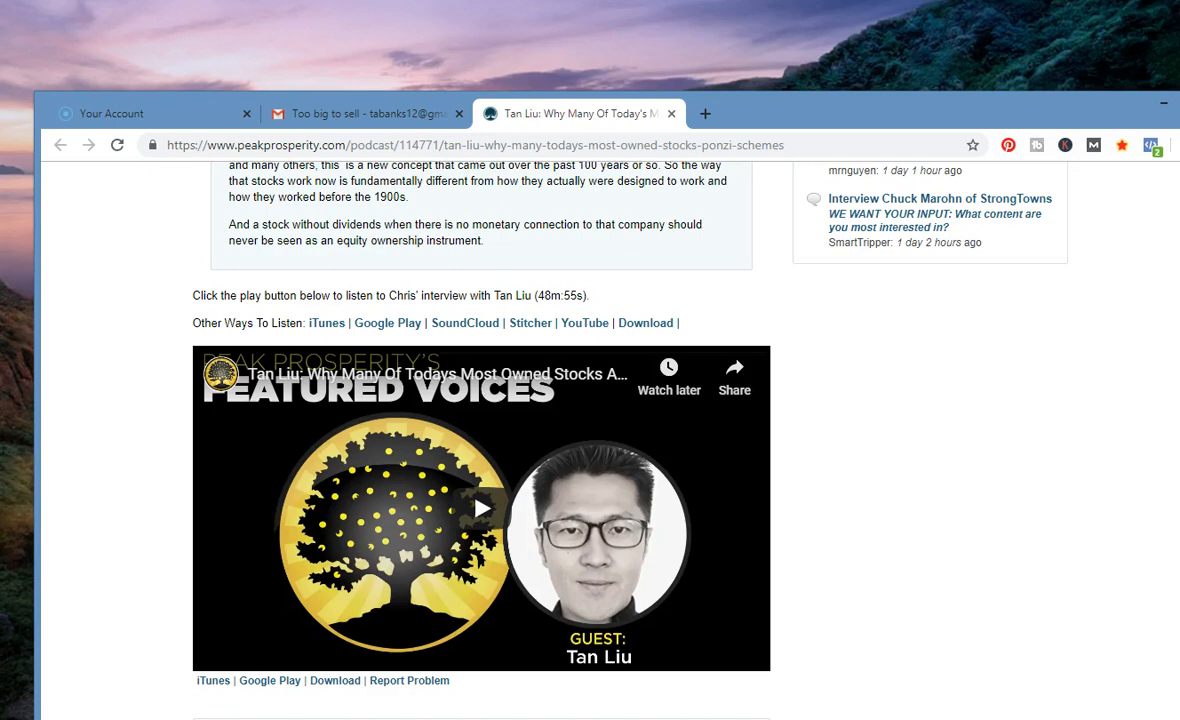
pyautogui.scroll(-3)
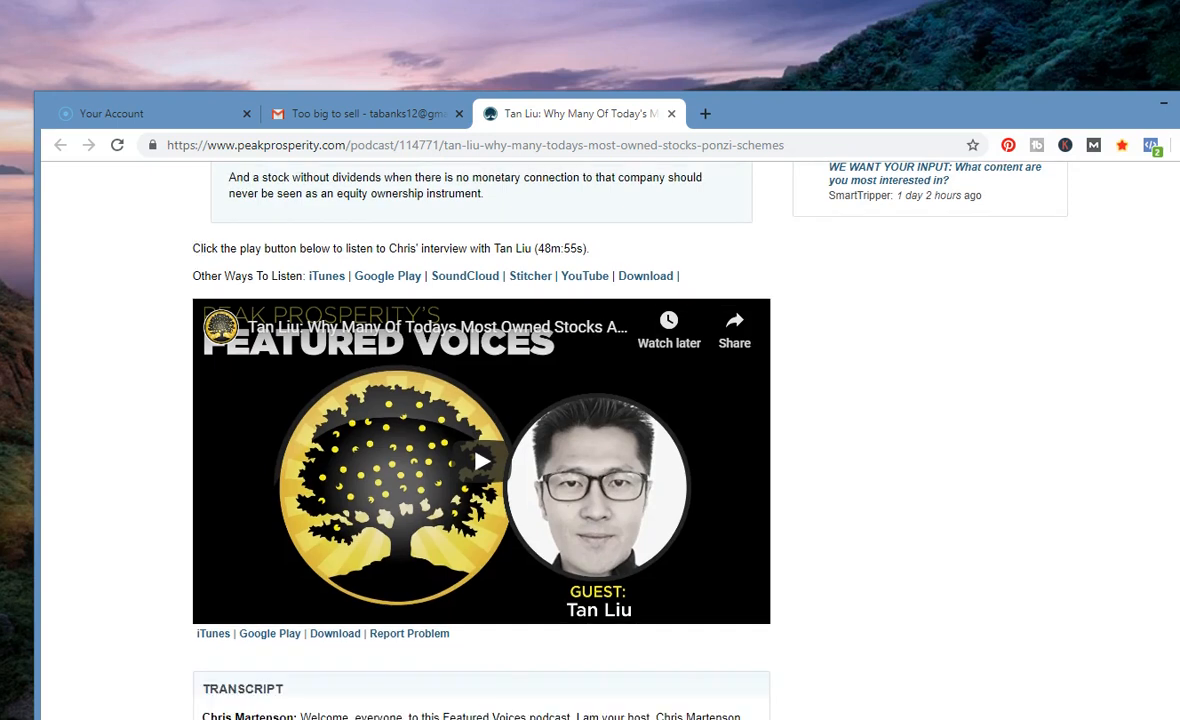
pyautogui.moveTo(392, 270)
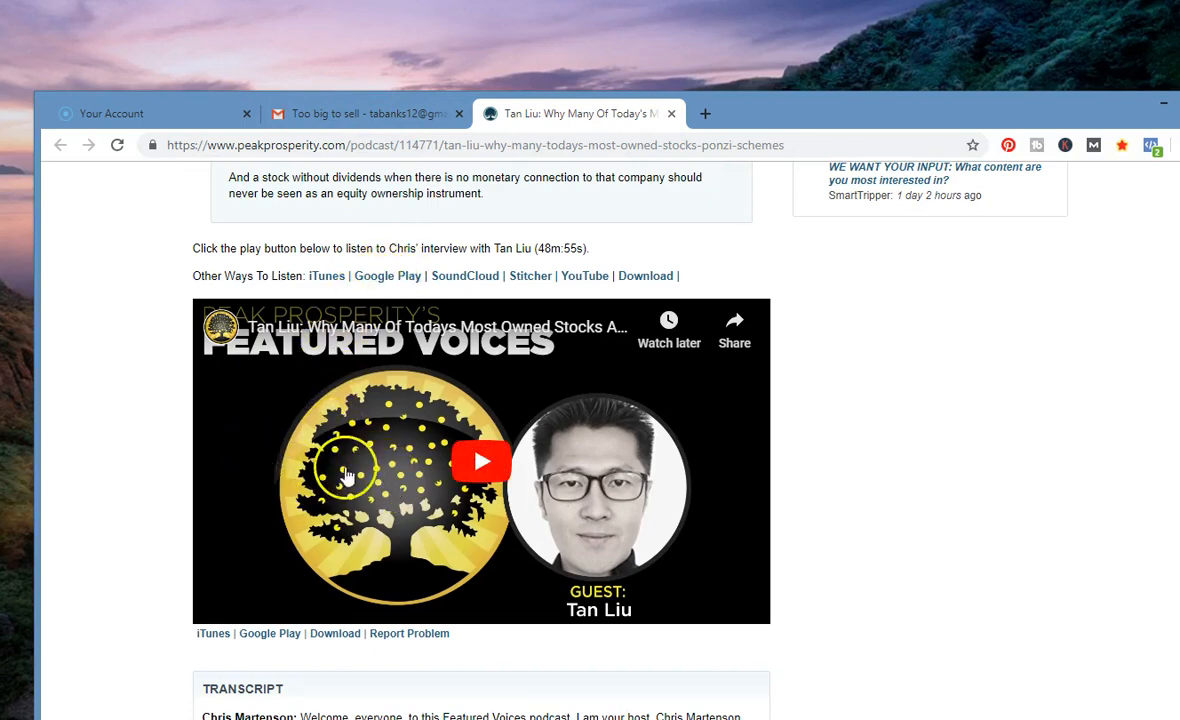
# - Select the video thumbnail and scroll to the transcript's opening lines with Chris Martenson's welcome
pyautogui.click(480, 460)
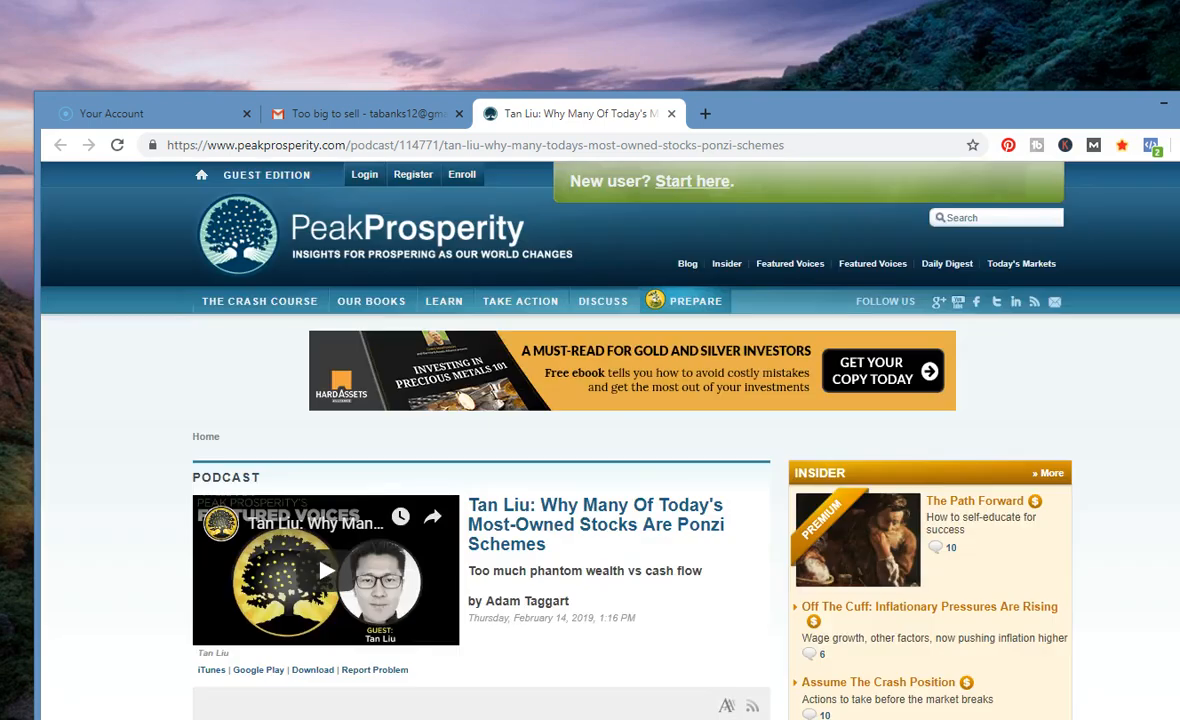
pyautogui.scroll(-3)
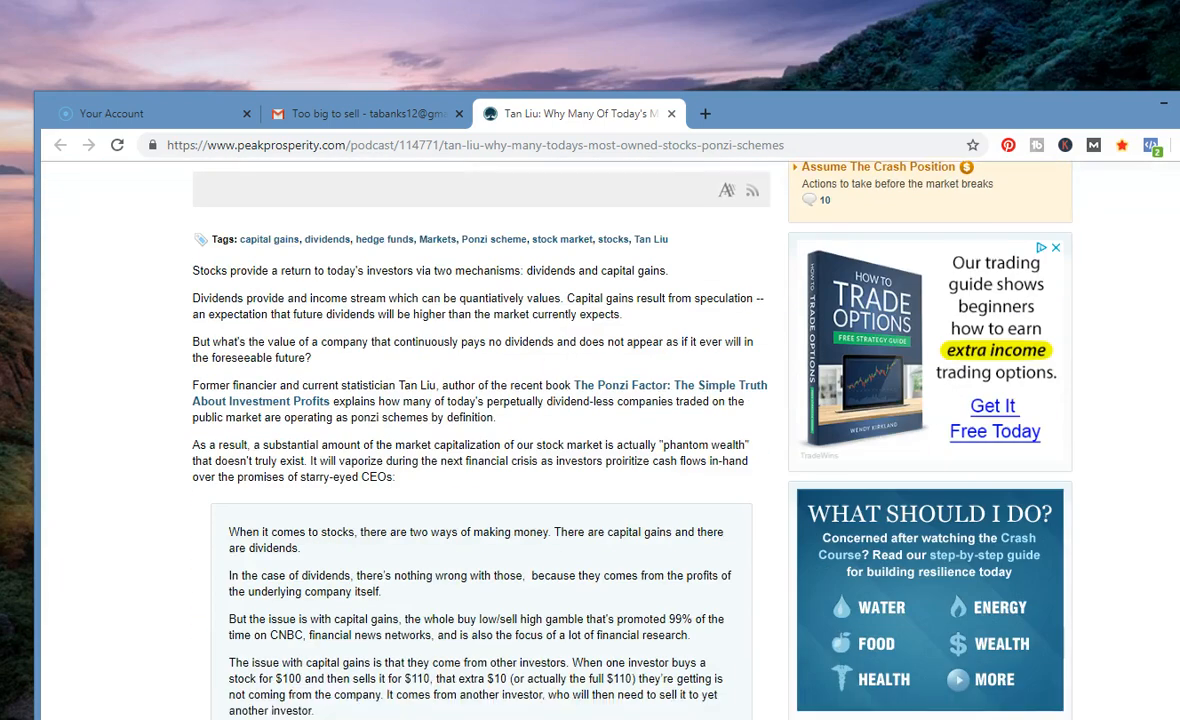
pyautogui.scroll(-3)
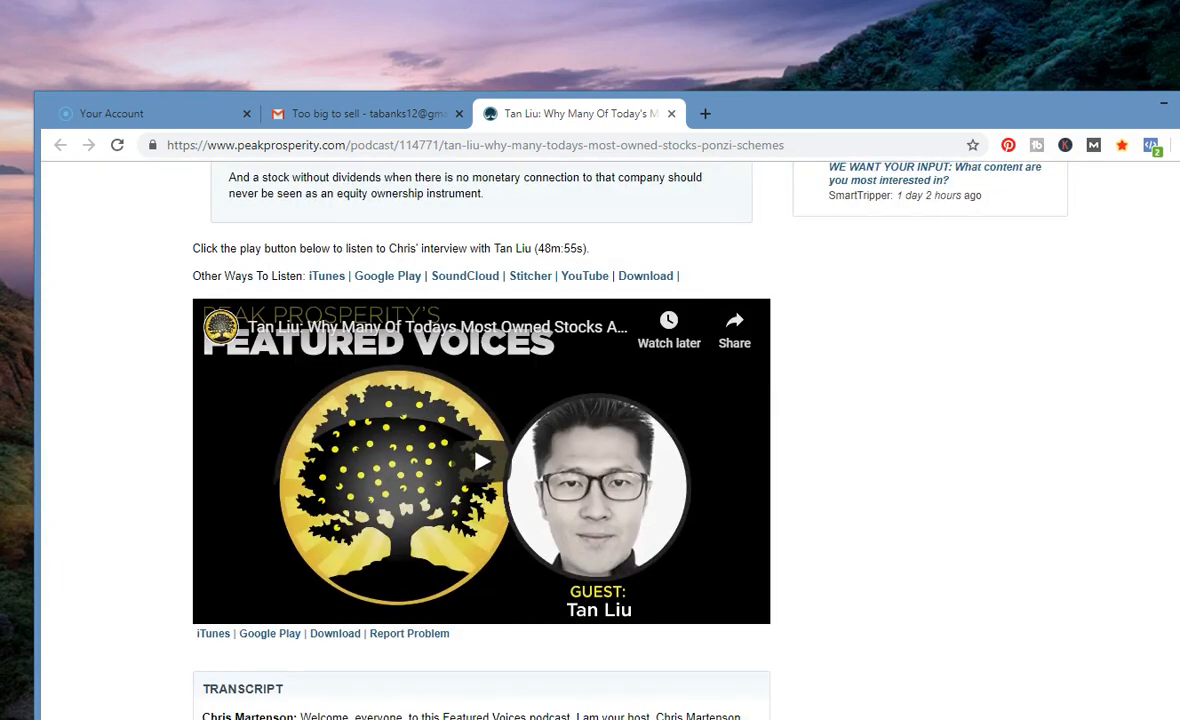
pyautogui.scroll(-3)
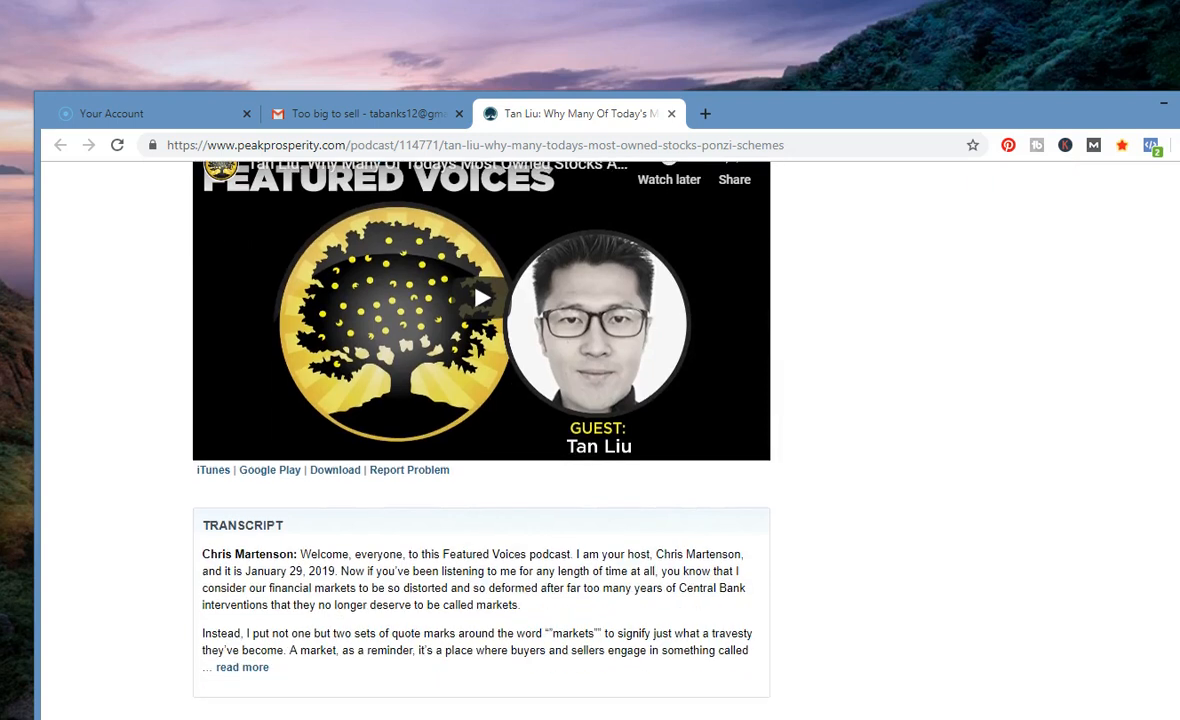